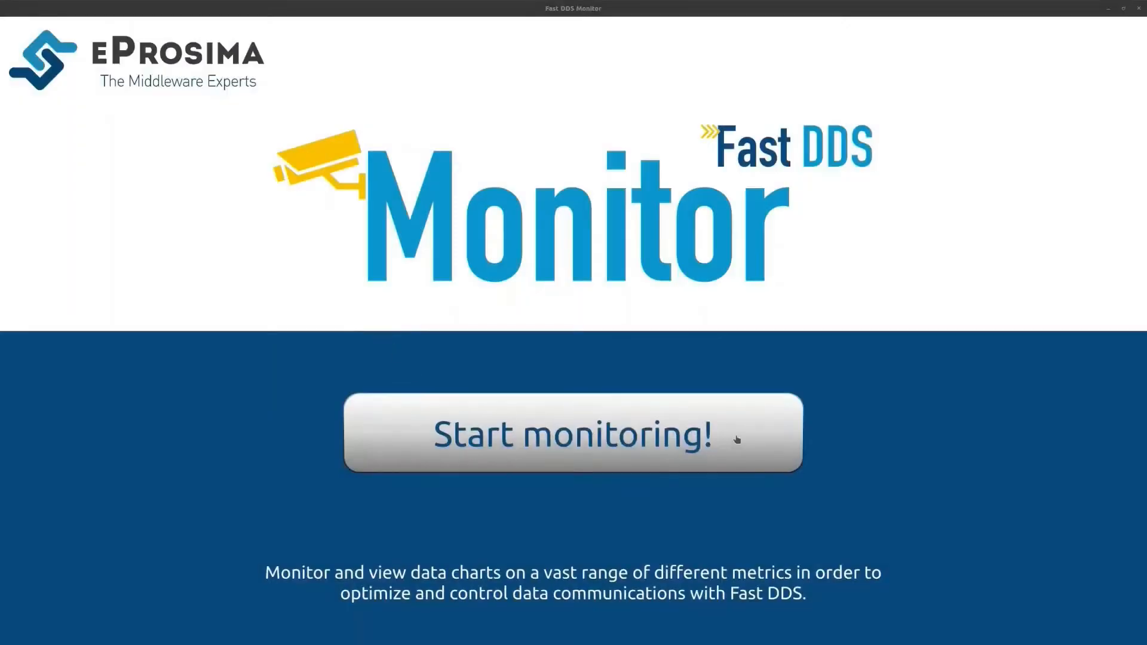
Add a SUBSCRIPTION_THROUGHPUT chart, then maximize the FASTDDS_LATENCY chart and reset its zoom.
{"action": "left_click", "coordinate": [573, 433]}
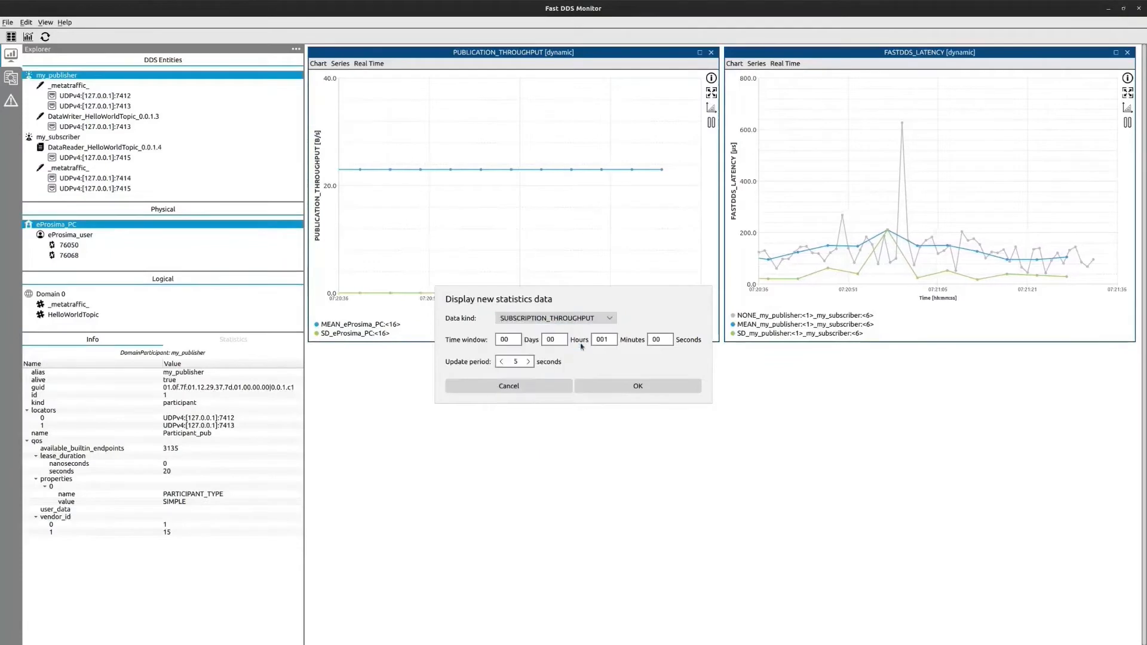
{"action": "left_click", "coordinate": [636, 386]}
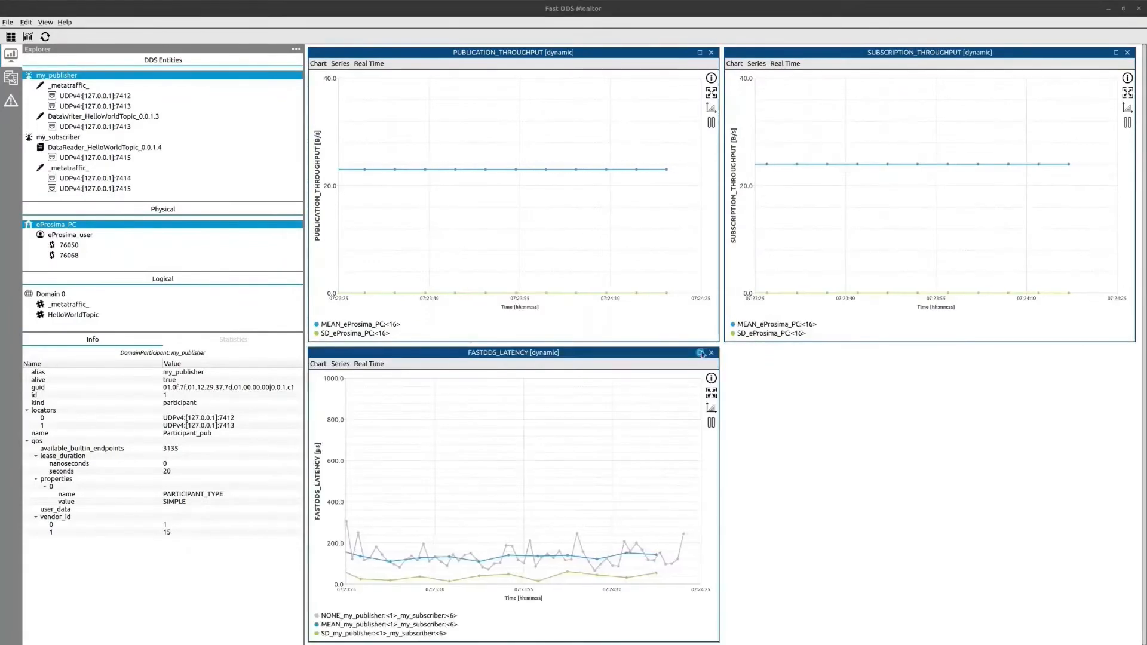
{"action": "left_click", "coordinate": [700, 352]}
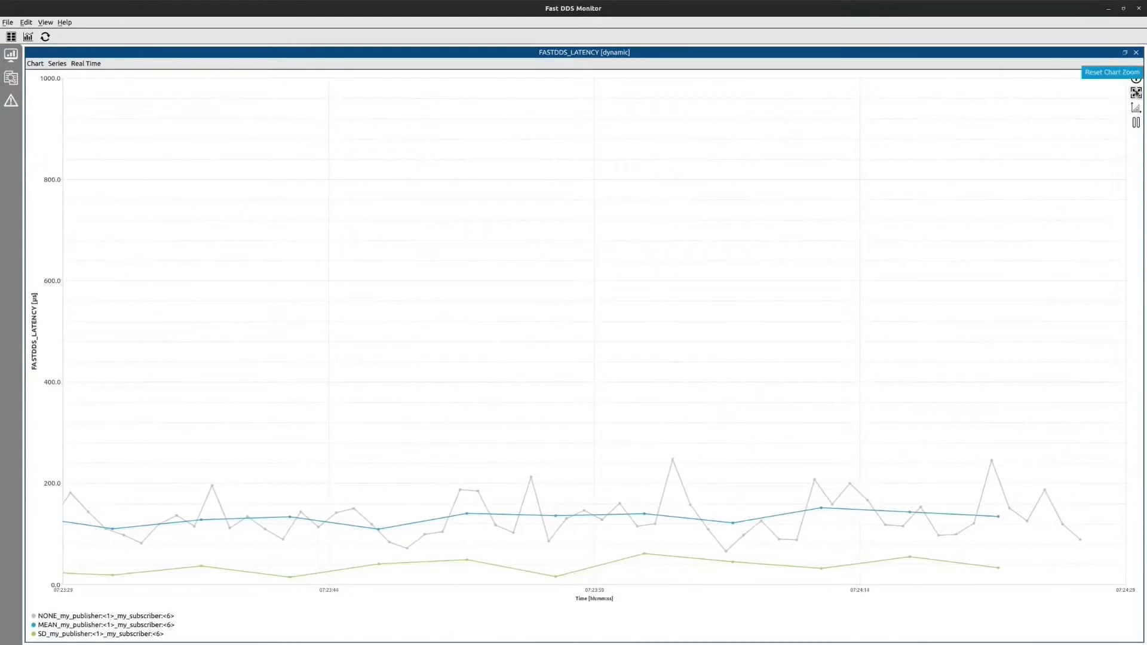
{"action": "left_click", "coordinate": [1136, 81]}
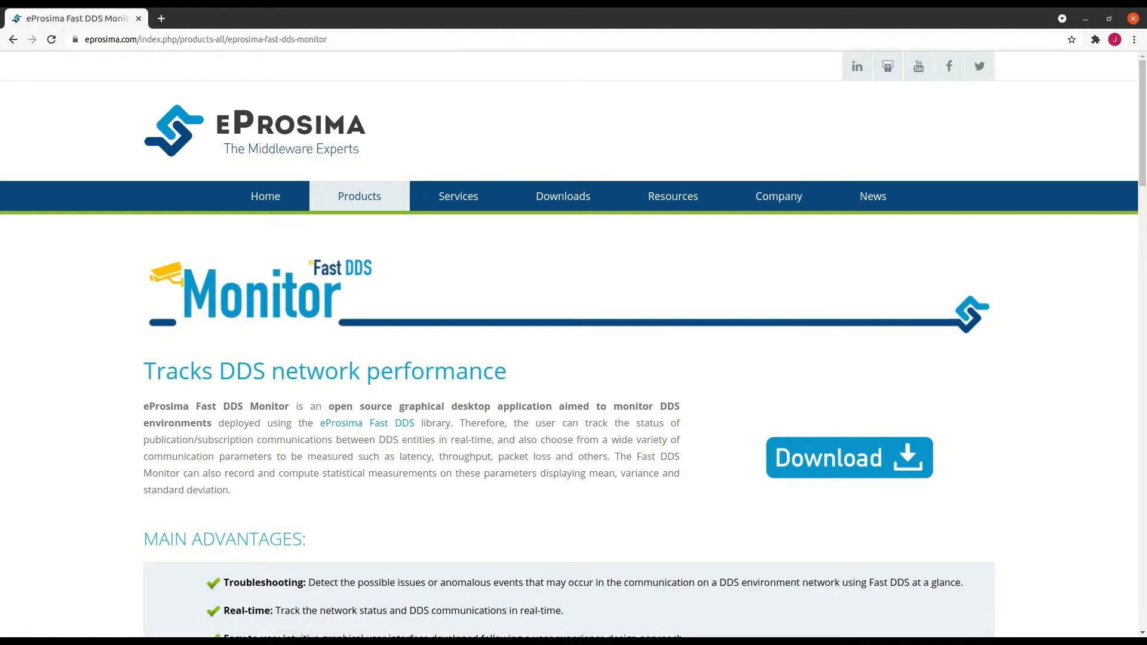
Scroll the Fast DDS Monitor product page down through its advantages and relevant scenarios.
{"action": "scroll", "scroll_direction": "down", "scroll_amount": 3}
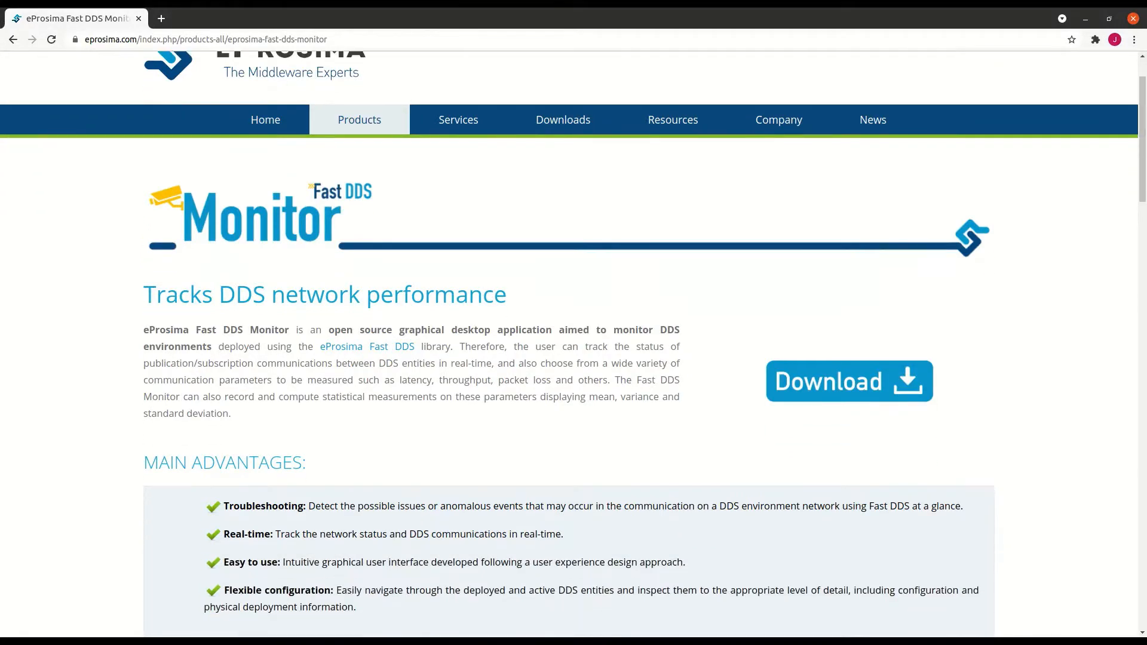
{"action": "scroll", "scroll_direction": "down", "scroll_amount": 3}
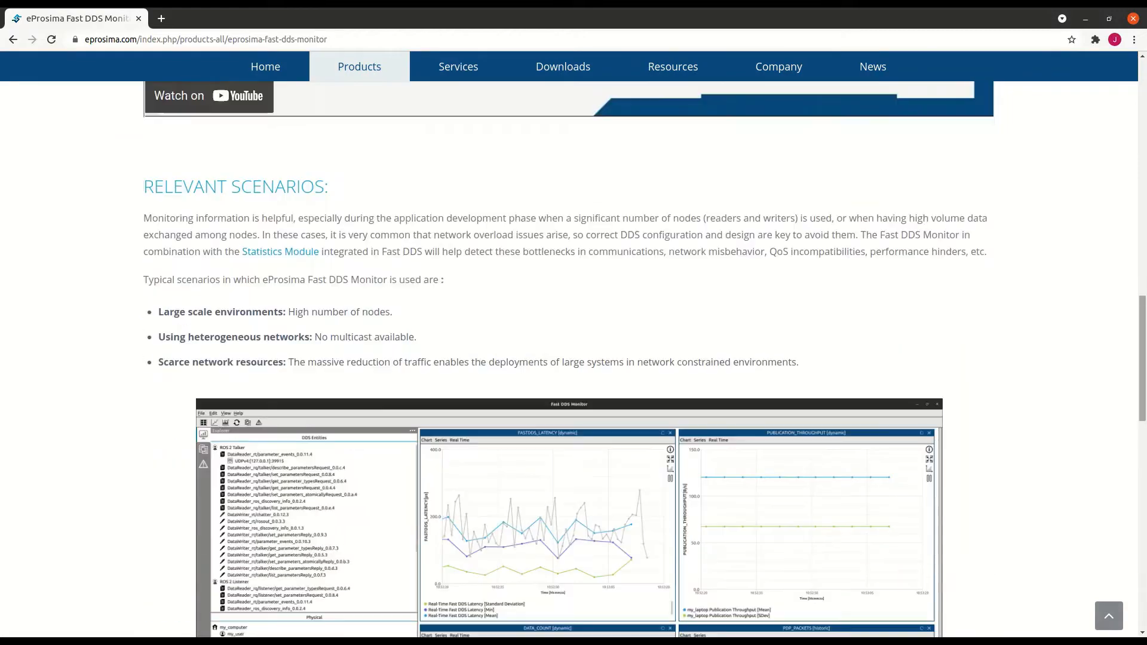
{"action": "scroll", "scroll_direction": "down", "scroll_amount": 3}
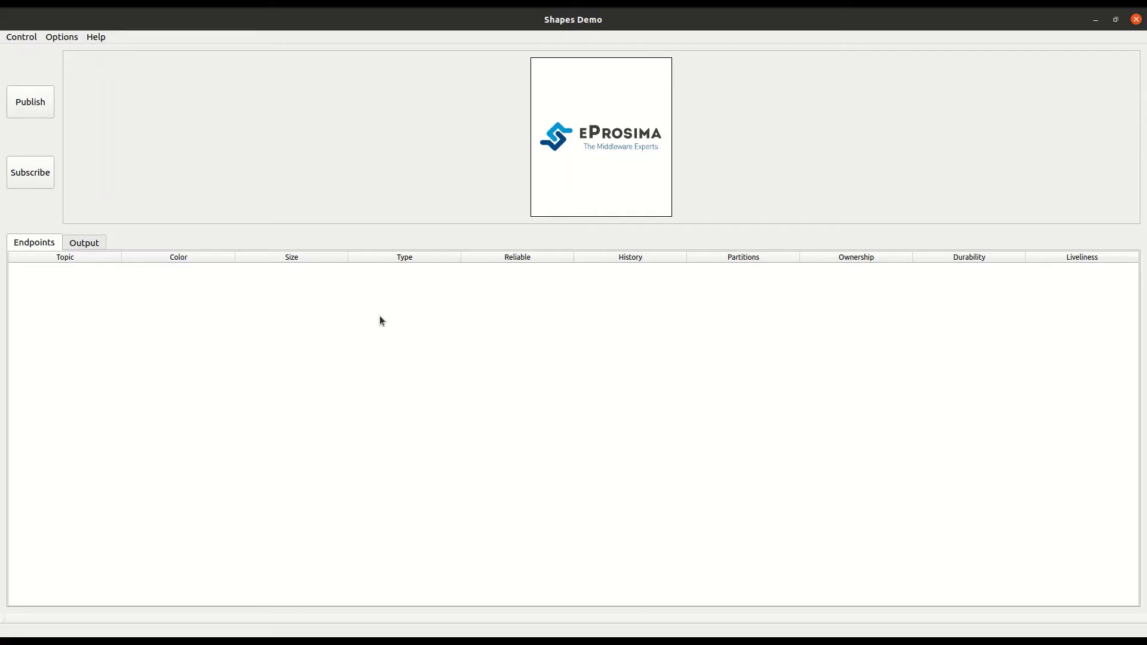
{"action": "mouse_move", "coordinate": [94, 37]}
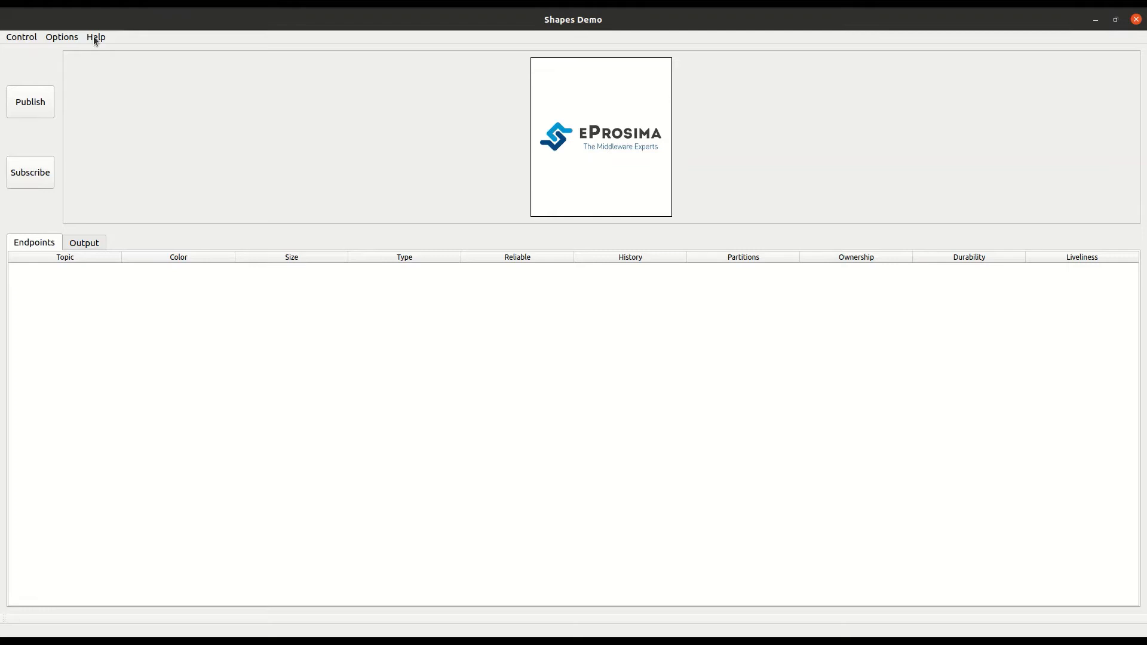
Start the first participant in domain 0 and publish a red Square.
{"action": "left_click", "coordinate": [62, 36]}
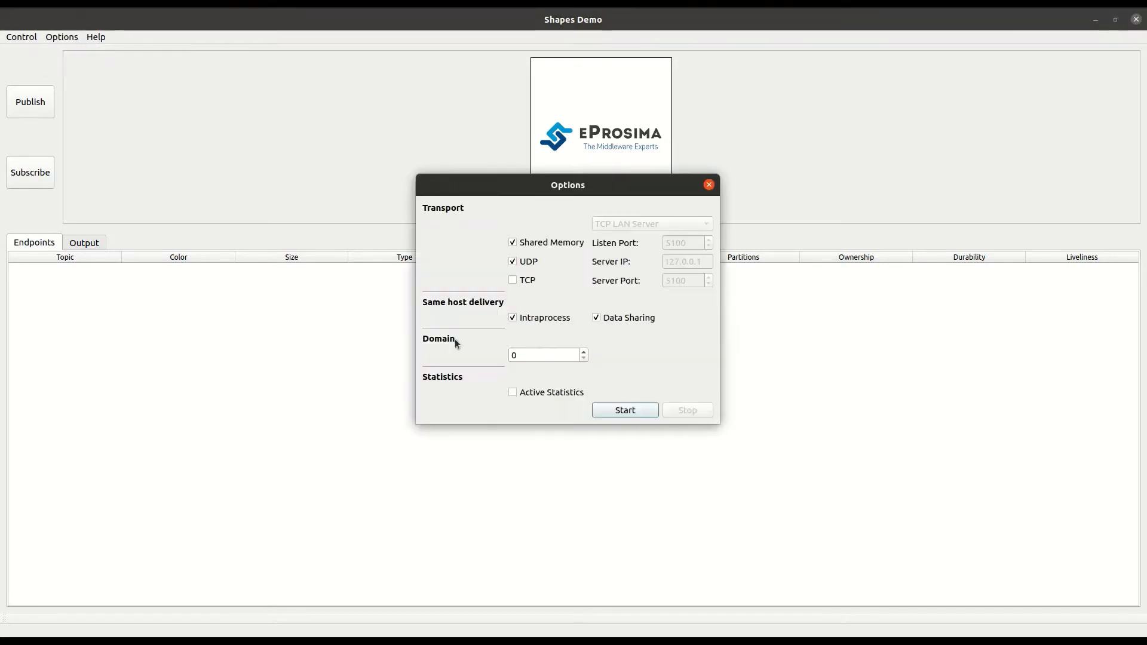
{"action": "left_click", "coordinate": [623, 410]}
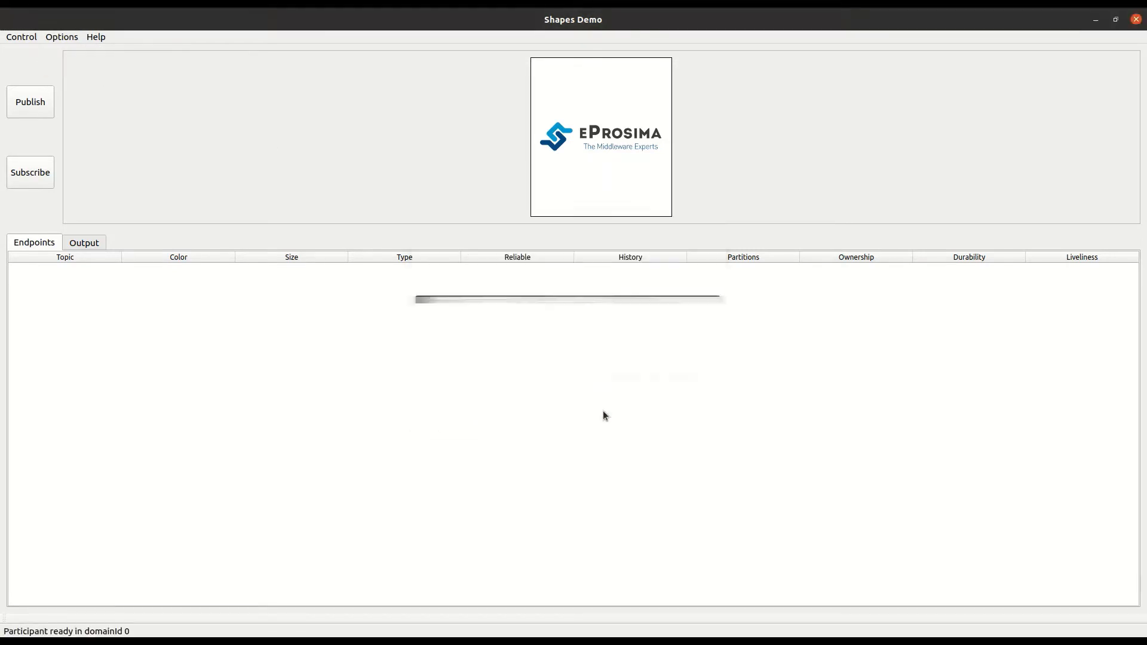
{"action": "left_click", "coordinate": [30, 102]}
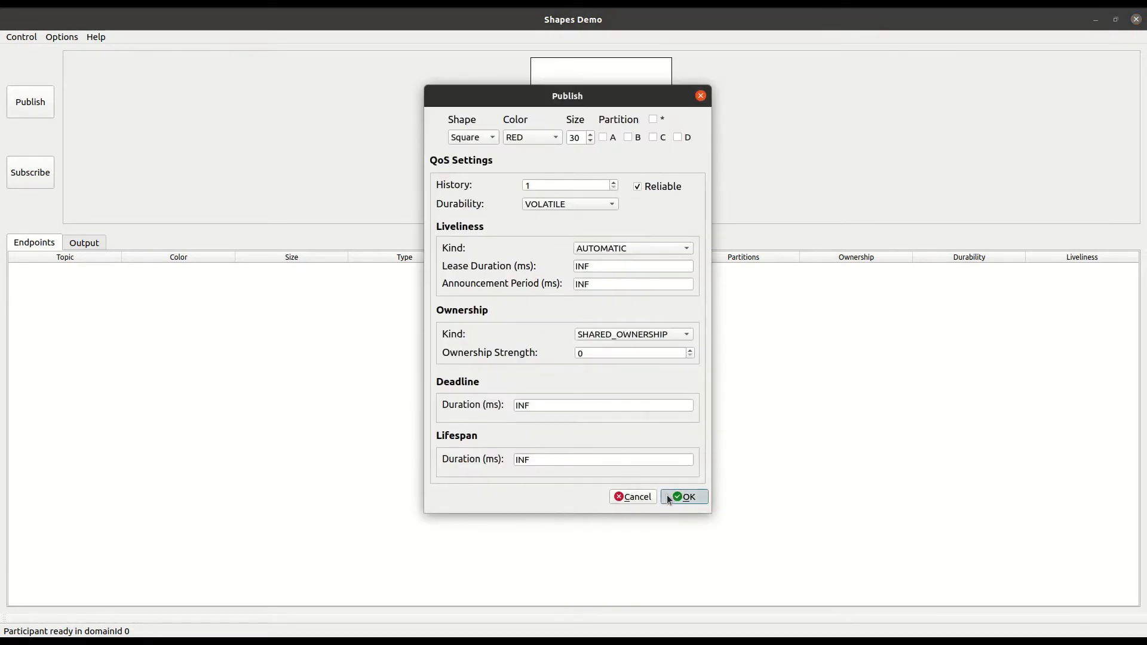
{"action": "left_click", "coordinate": [683, 497]}
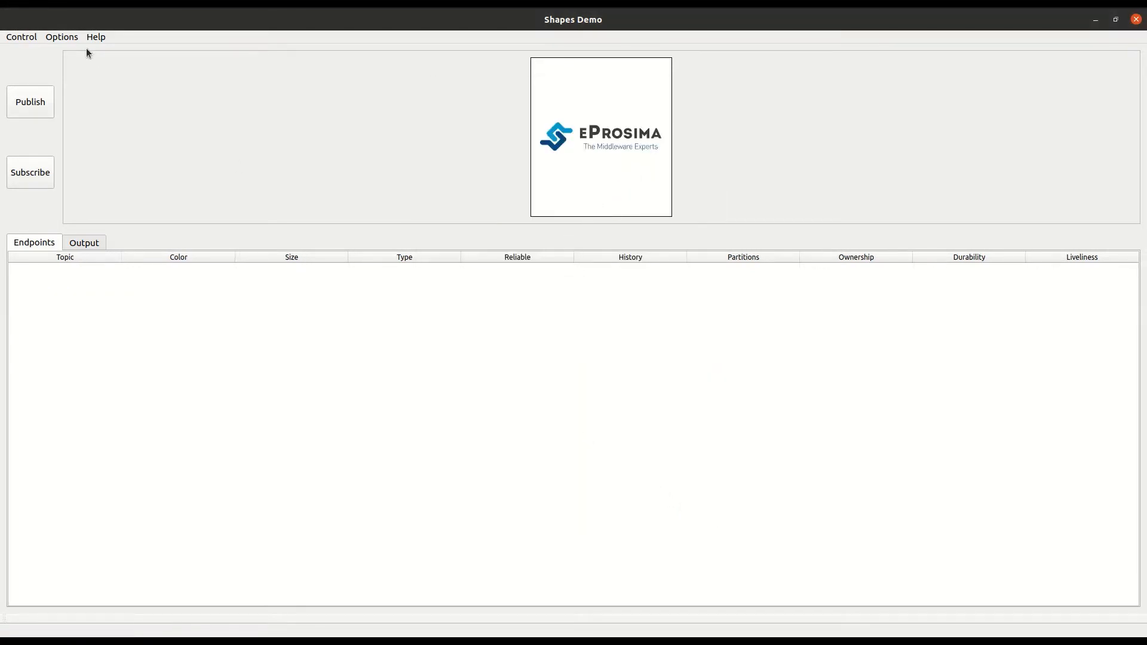
Start a second participant with active statistics and subscribe to Square.
{"action": "left_click", "coordinate": [61, 37]}
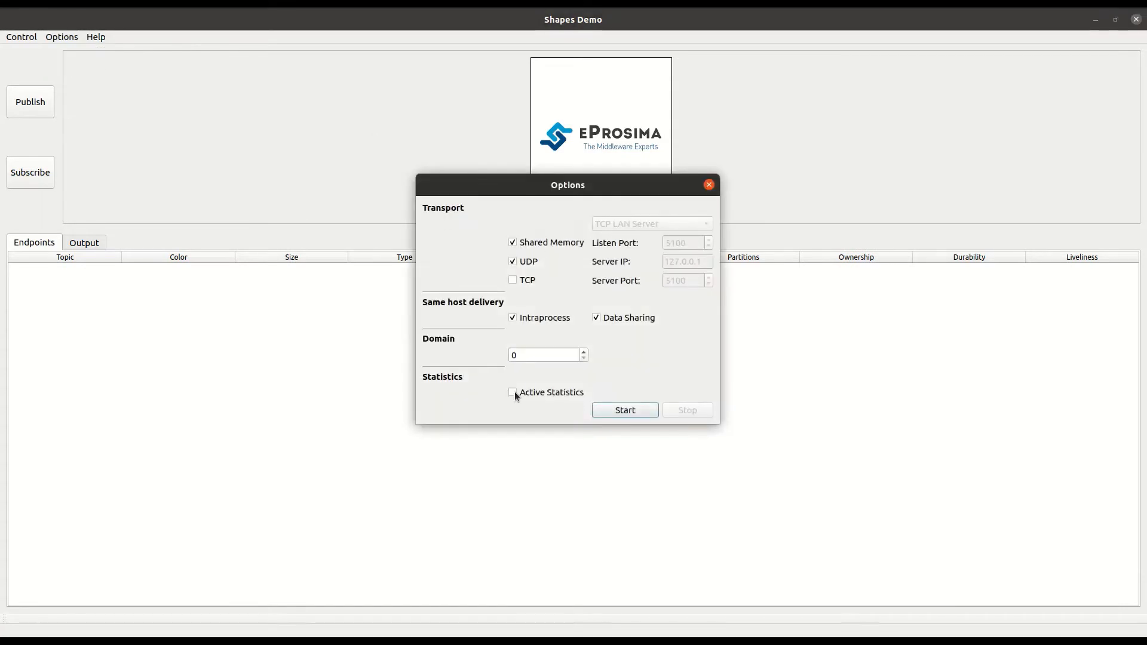
{"action": "left_click", "coordinate": [30, 172]}
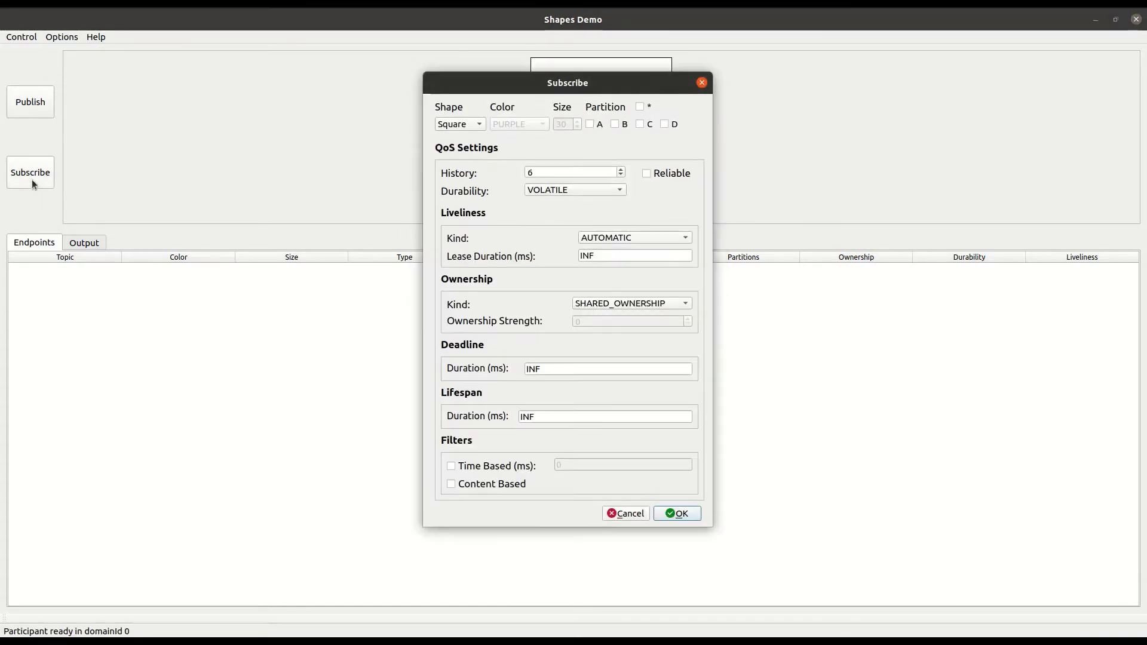
{"action": "left_click", "coordinate": [675, 513]}
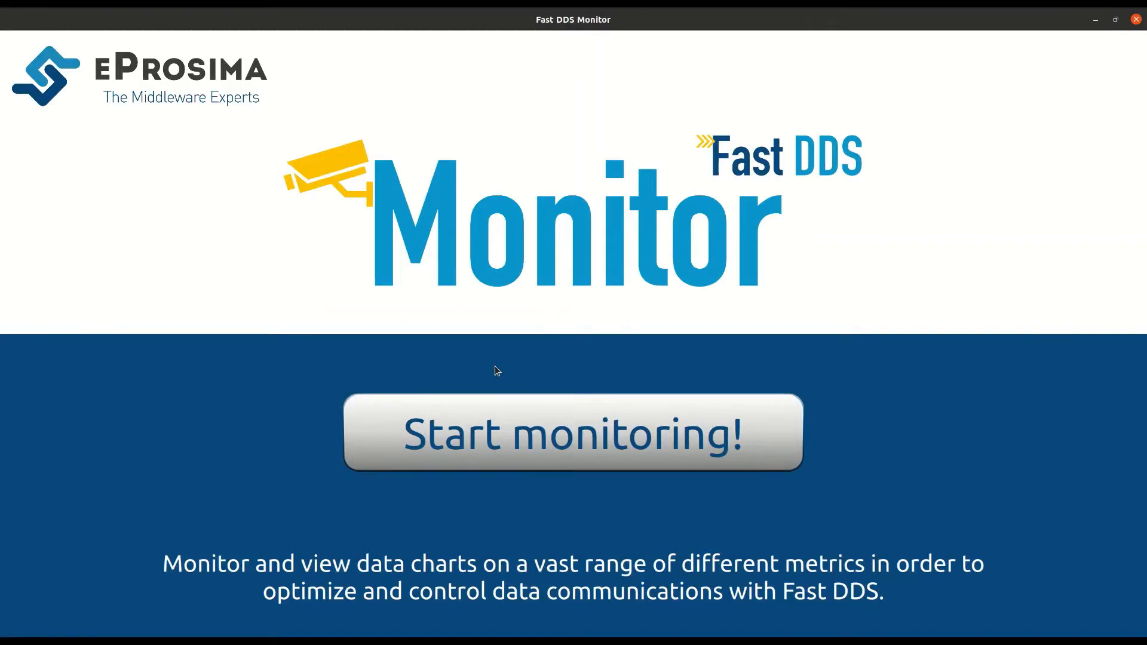
Monitor domain 0 and select the first Fast DDS ShapesDemo Participant to view its details.
{"action": "left_click", "coordinate": [573, 431]}
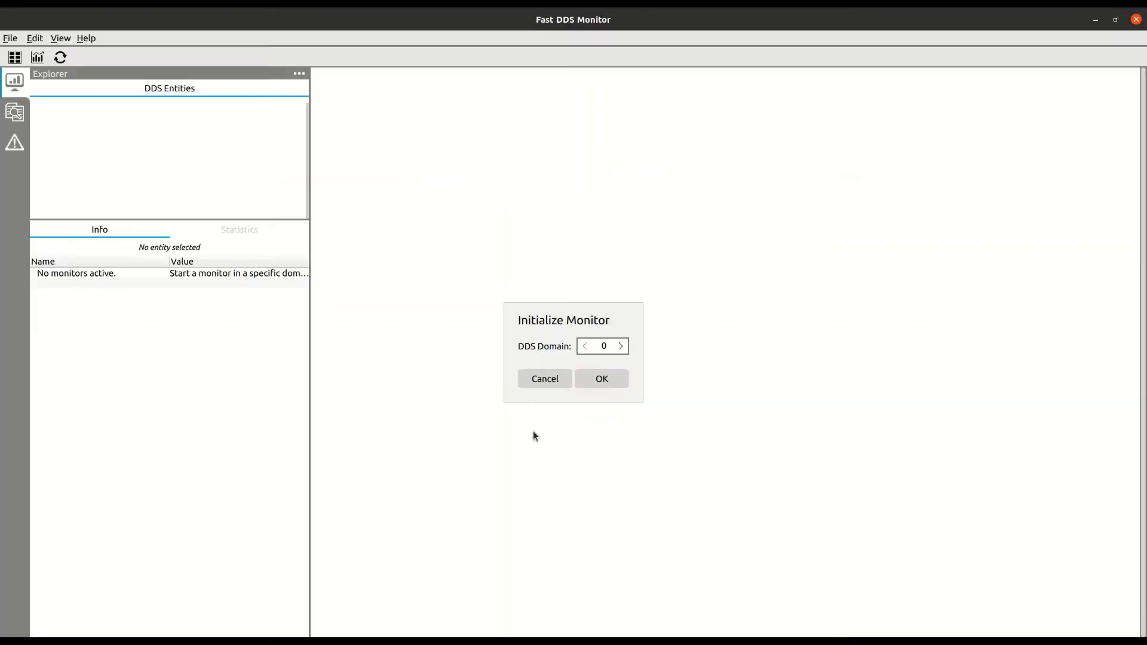
{"action": "left_click", "coordinate": [602, 378]}
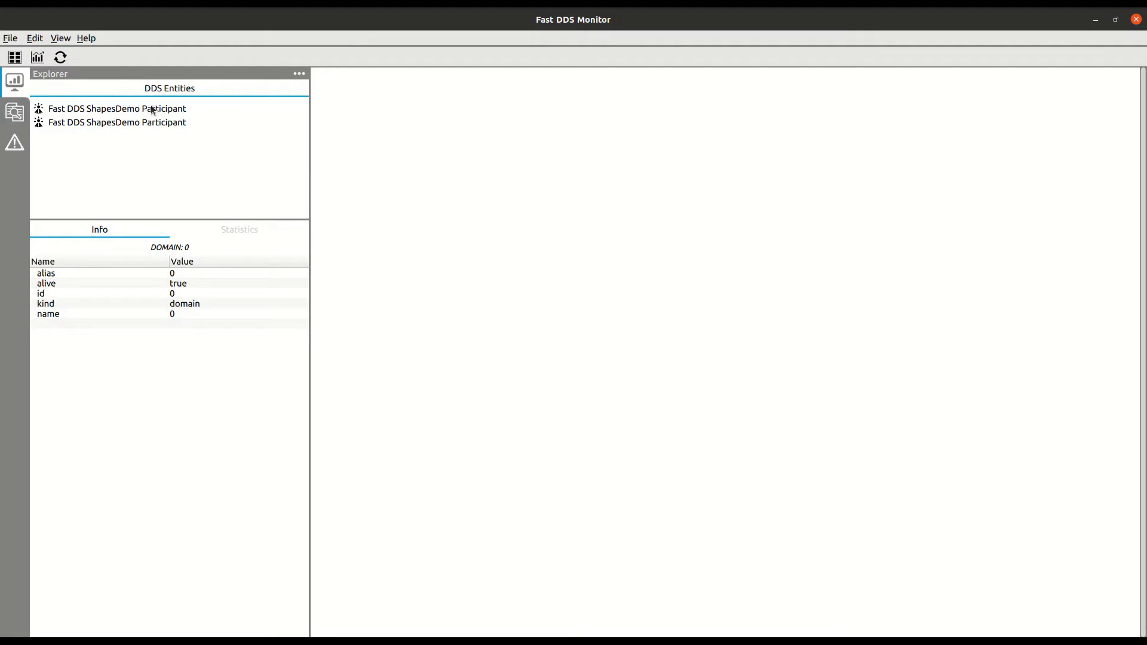
{"action": "left_click", "coordinate": [117, 108]}
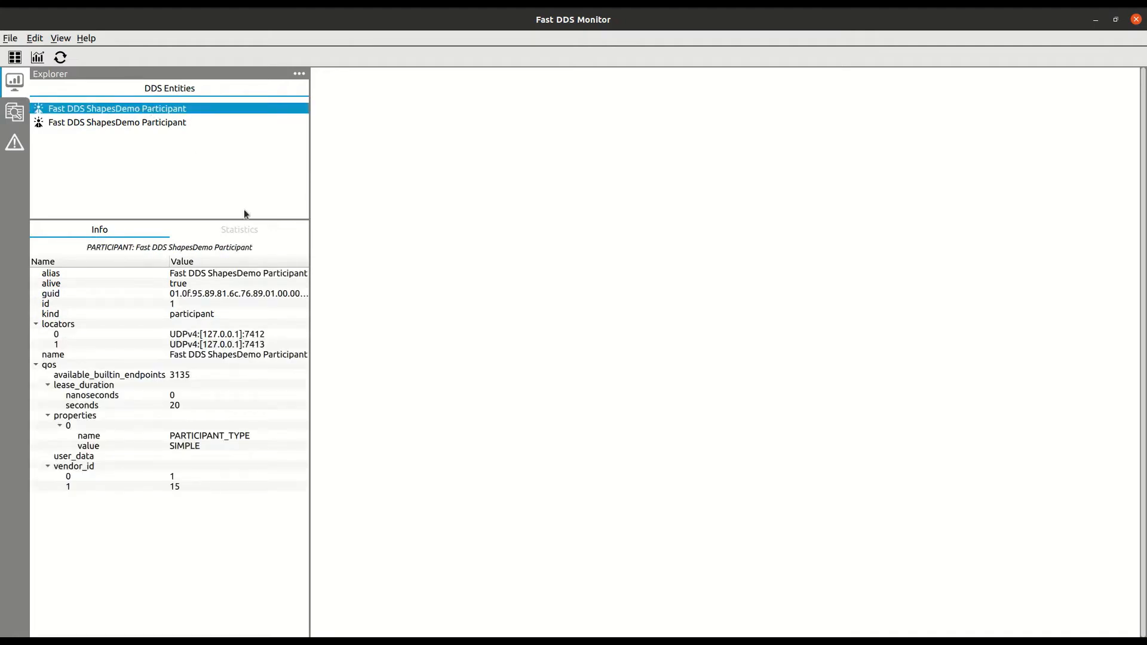
{"action": "left_click", "coordinate": [239, 229]}
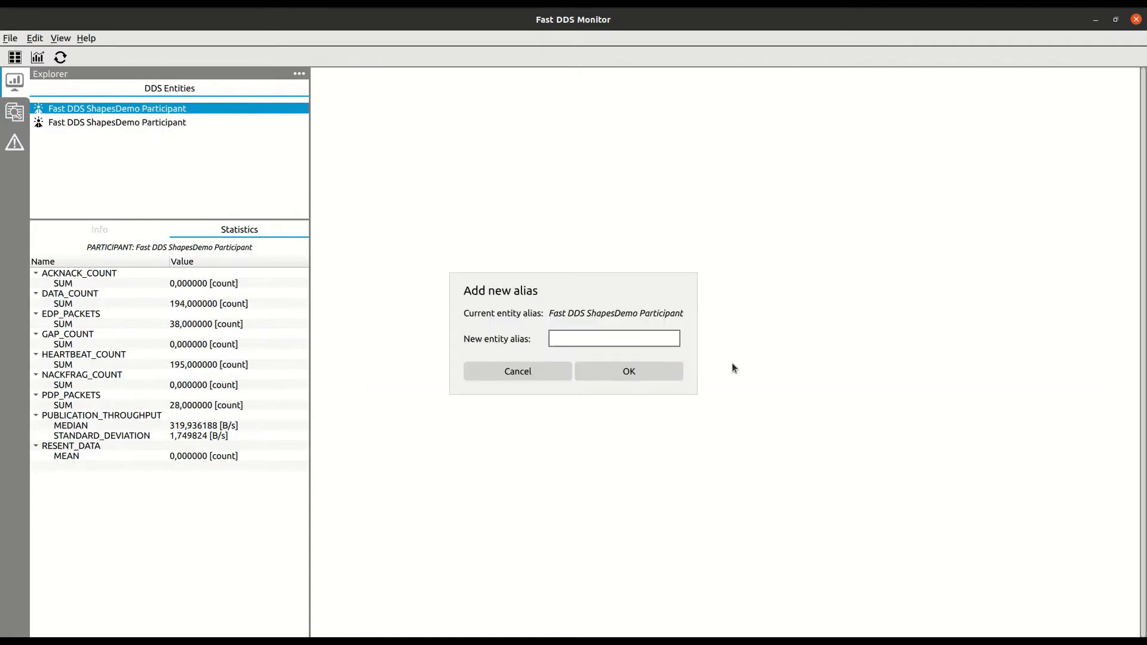
Alias the participant 'publisher', then select it and view its information.
{"action": "type", "text": "publisher"}
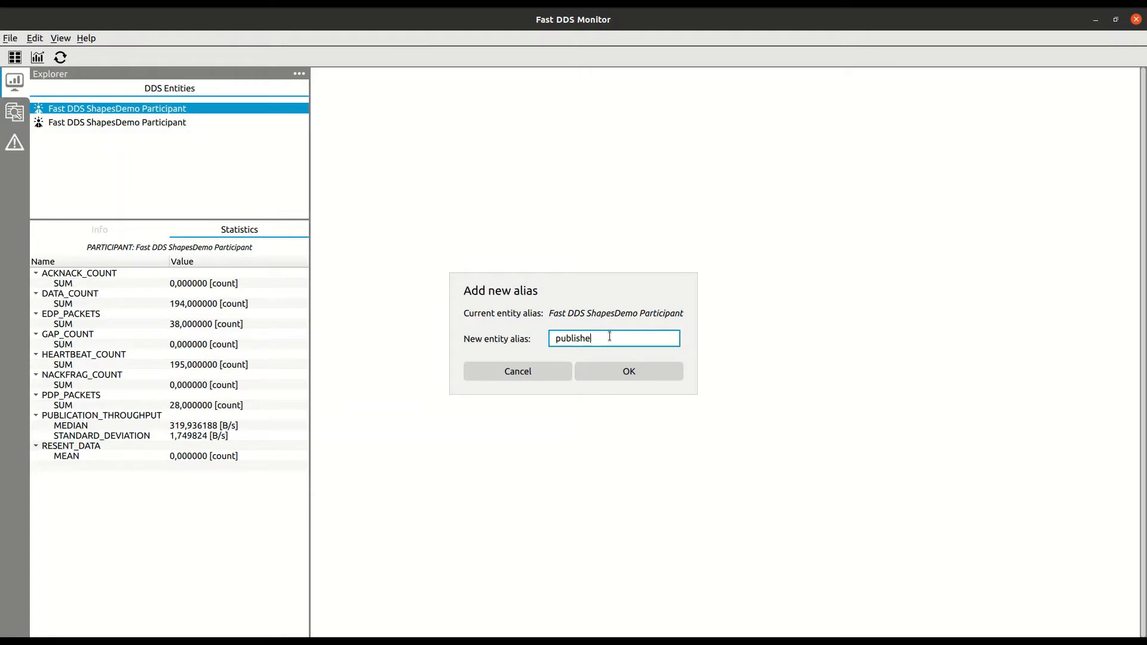
{"action": "type", "text": "r"}
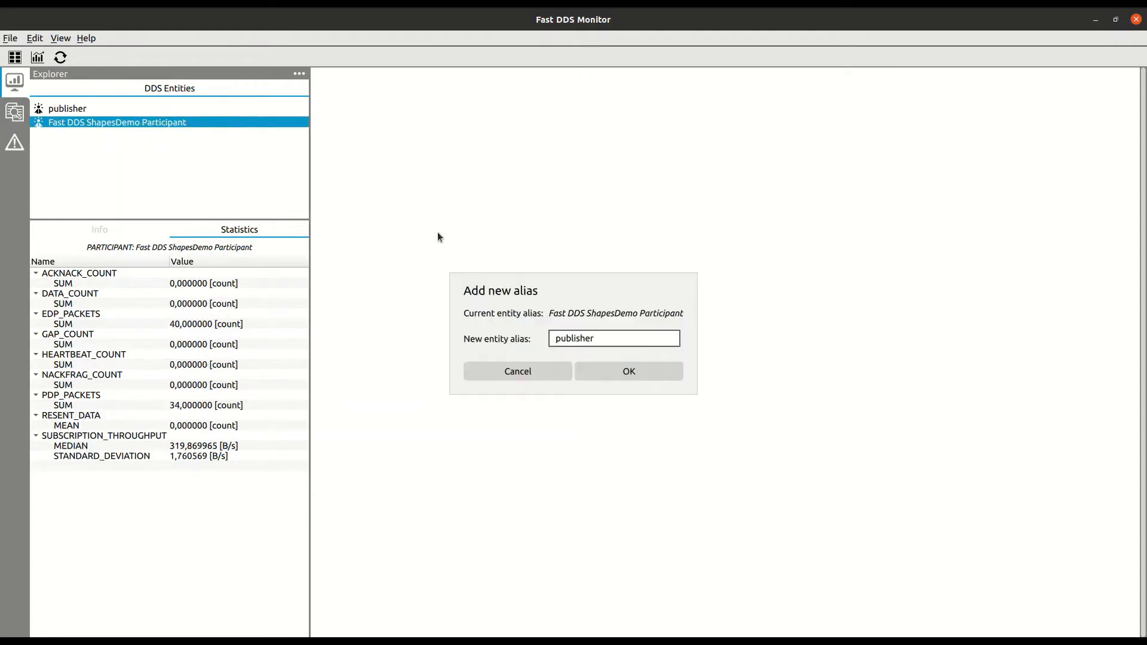
{"action": "left_click", "coordinate": [628, 370]}
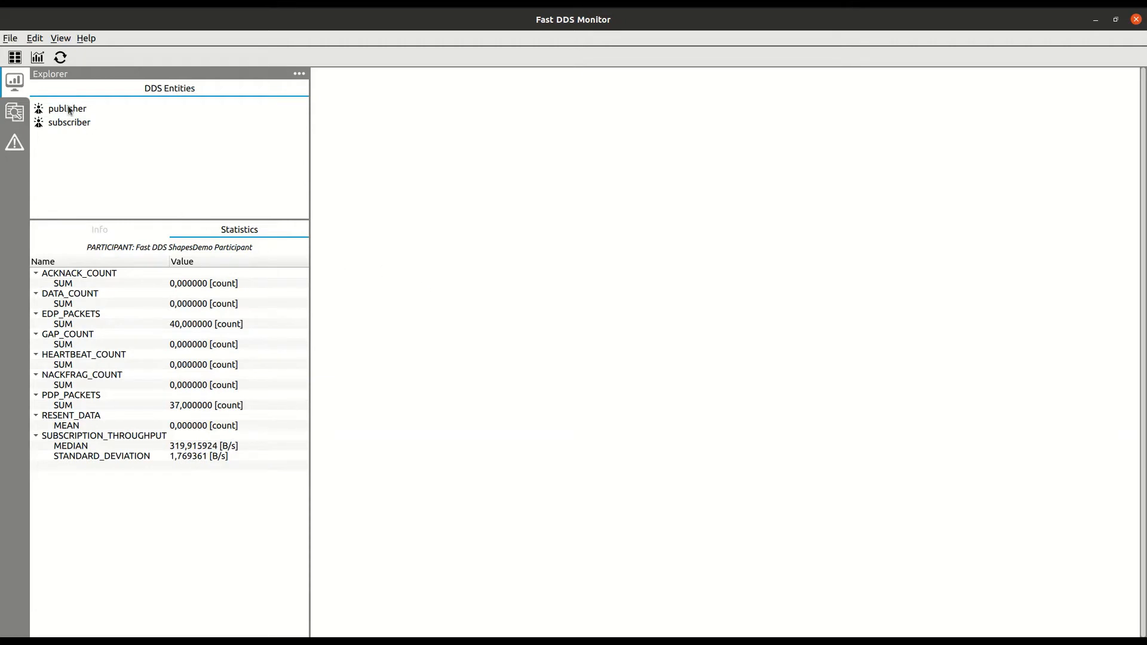
{"action": "left_click", "coordinate": [68, 108]}
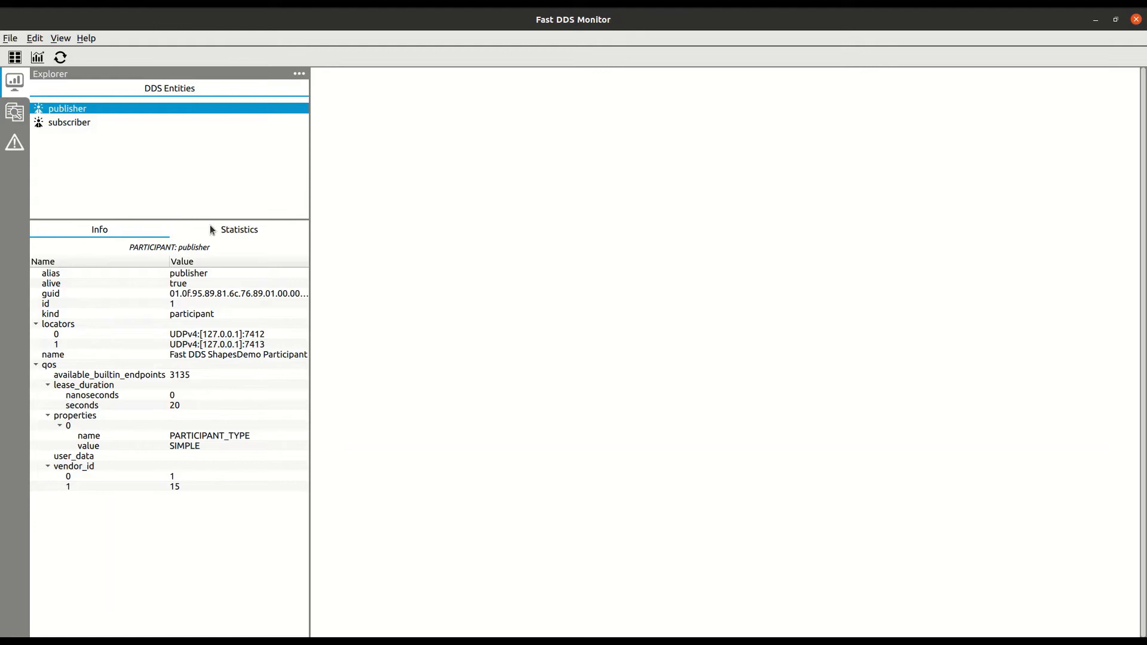
{"action": "left_click", "coordinate": [239, 229]}
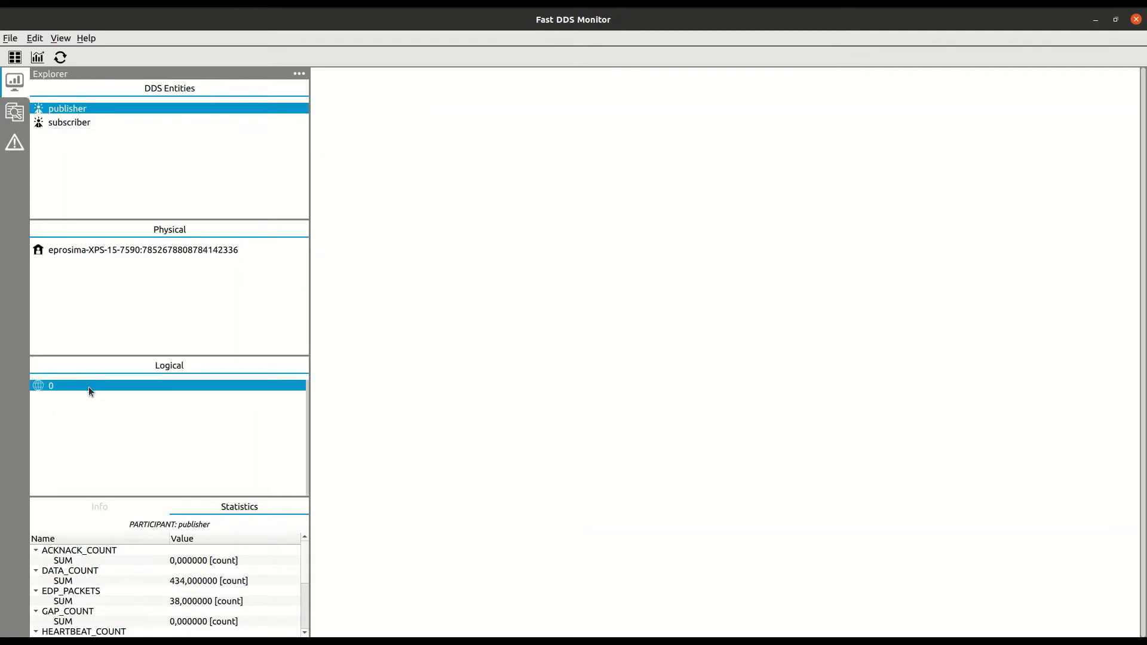
Expand domain 0 and the host, then show statistics for process 3173519.
{"action": "left_click", "coordinate": [91, 399]}
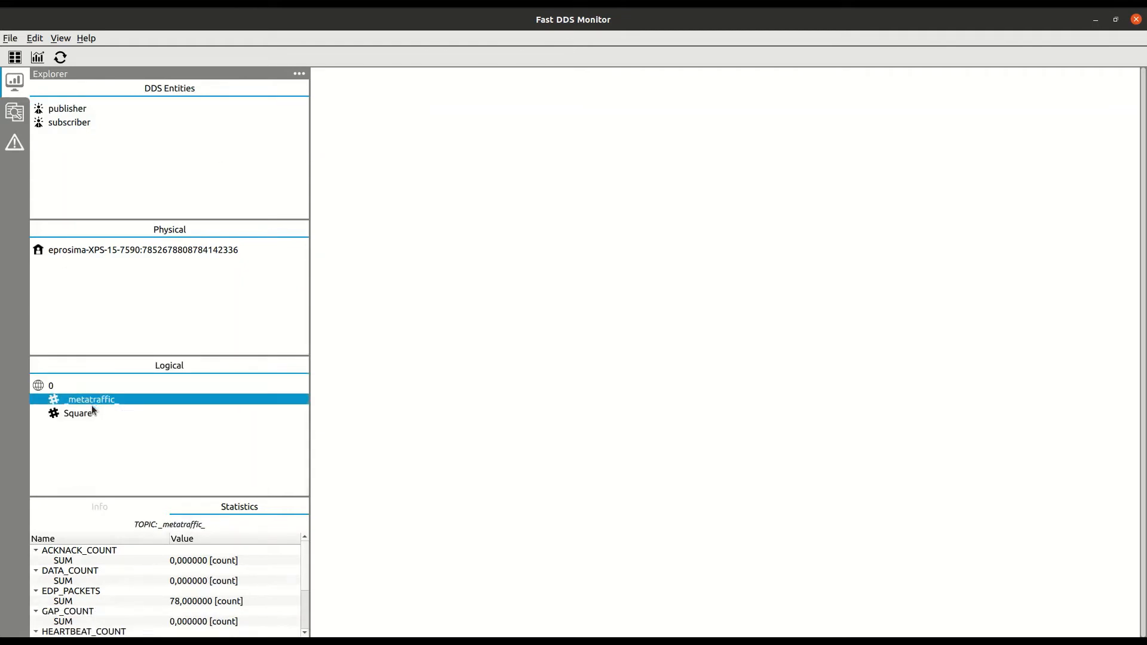
{"action": "left_click", "coordinate": [78, 413]}
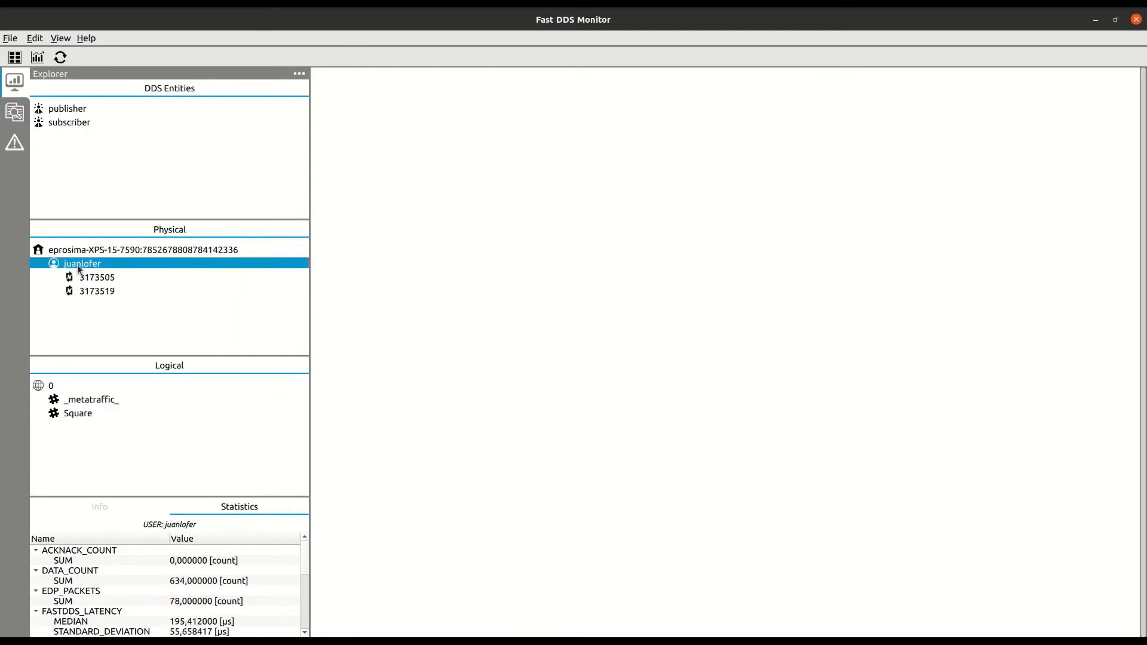
{"action": "mouse_move", "coordinate": [91, 298]}
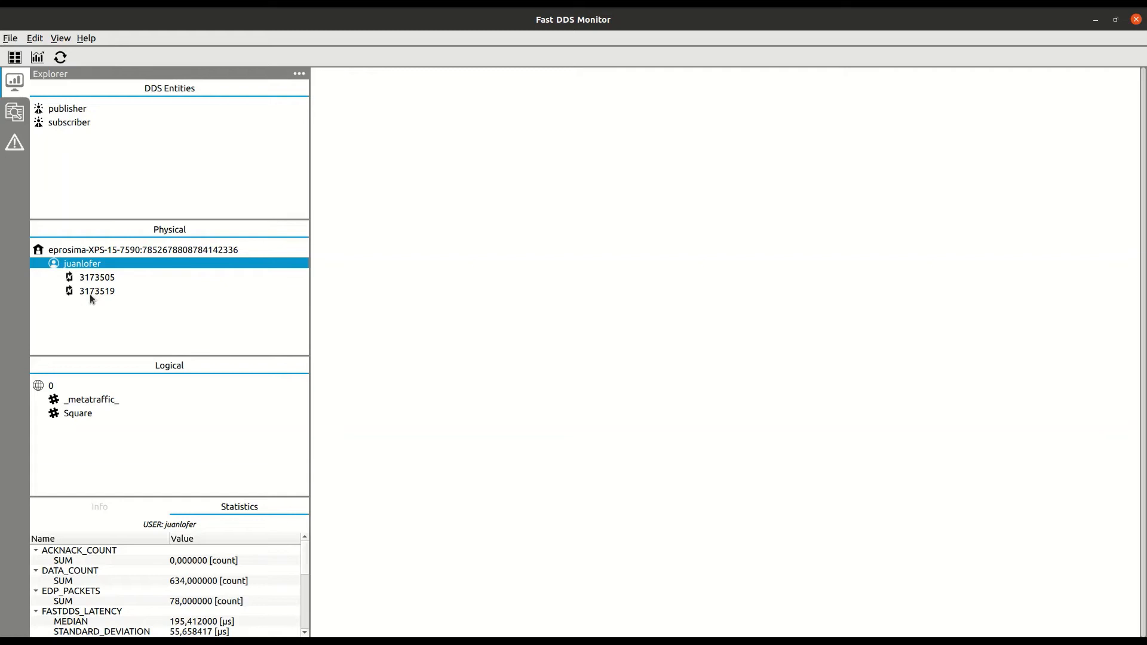
{"action": "left_click", "coordinate": [14, 113]}
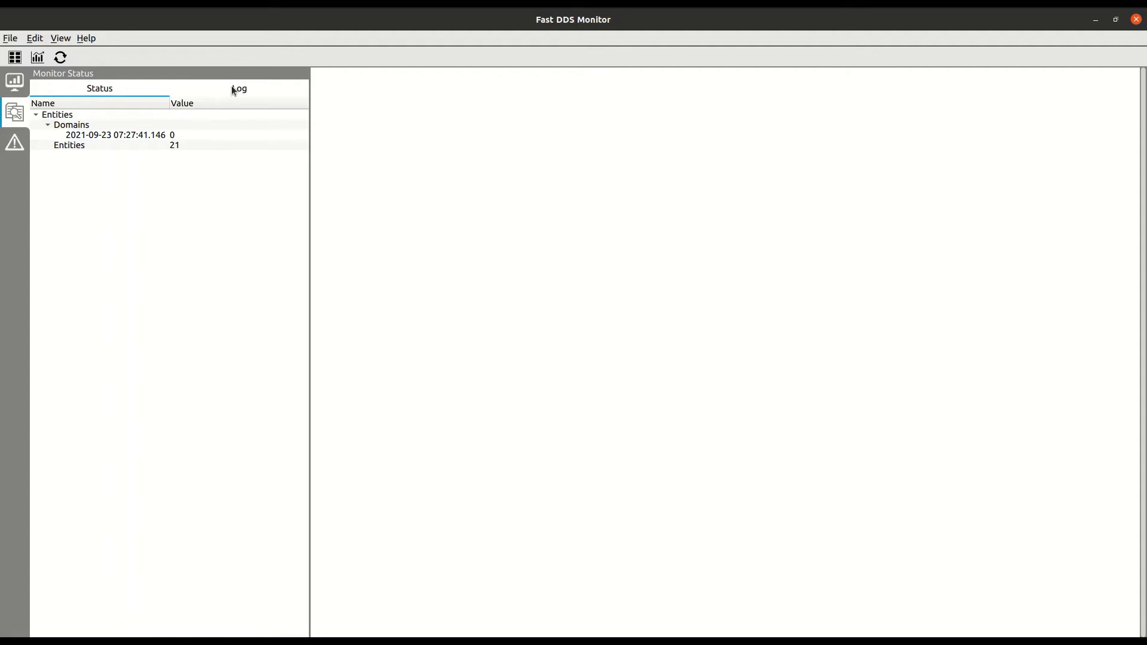
Check the entity discovery Log and empty Issues list, then start a new statistics chart.
{"action": "left_click", "coordinate": [238, 89]}
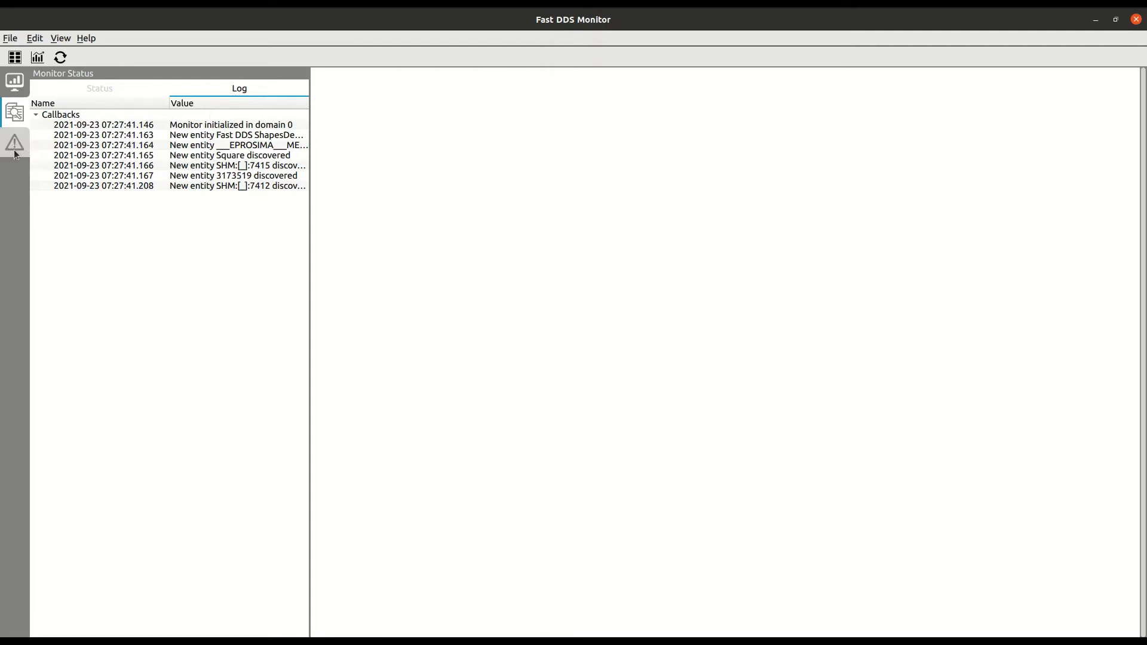
{"action": "left_click", "coordinate": [14, 143]}
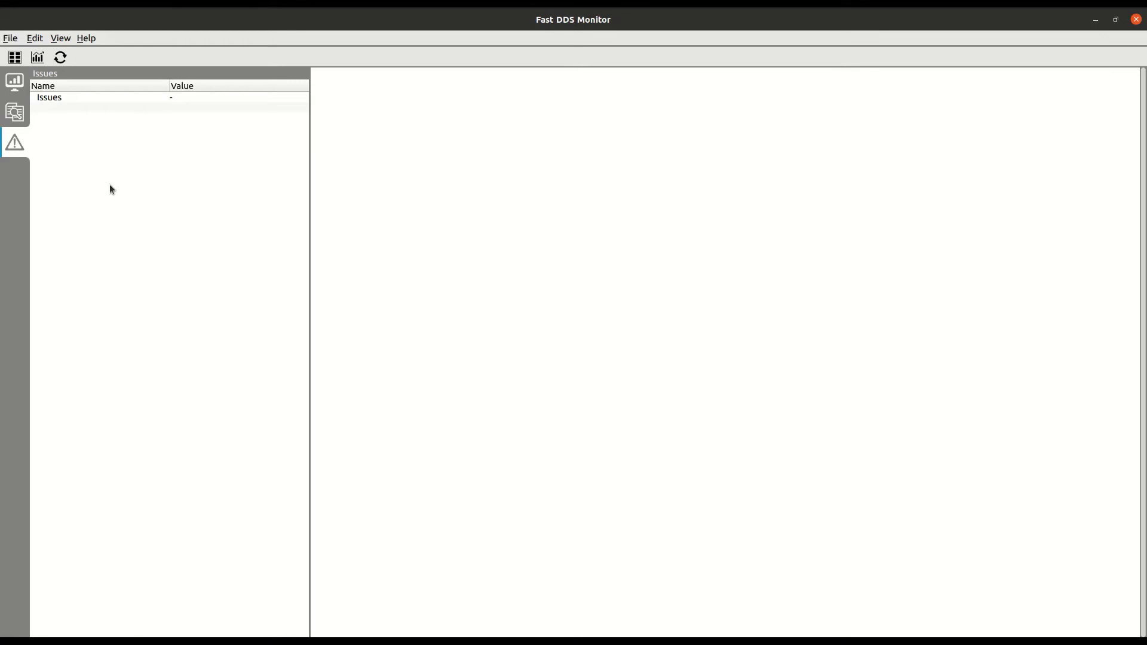
{"action": "left_click", "coordinate": [14, 80]}
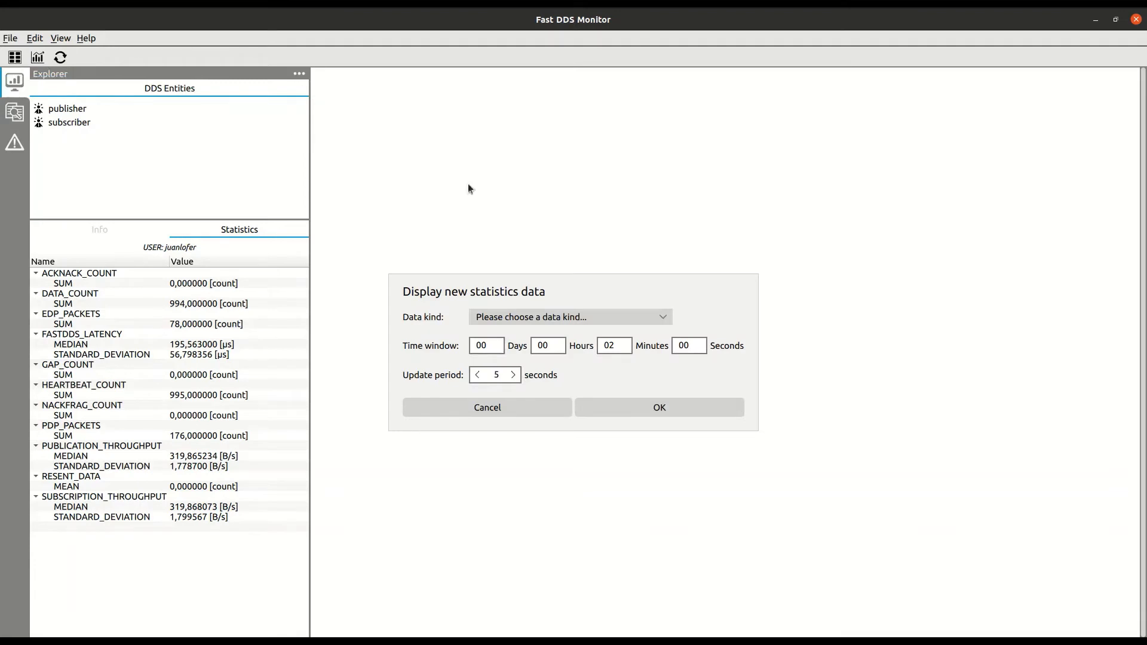
Select FASTDDS_LATENCY as the new chart's data kind.
{"action": "left_click", "coordinate": [569, 316]}
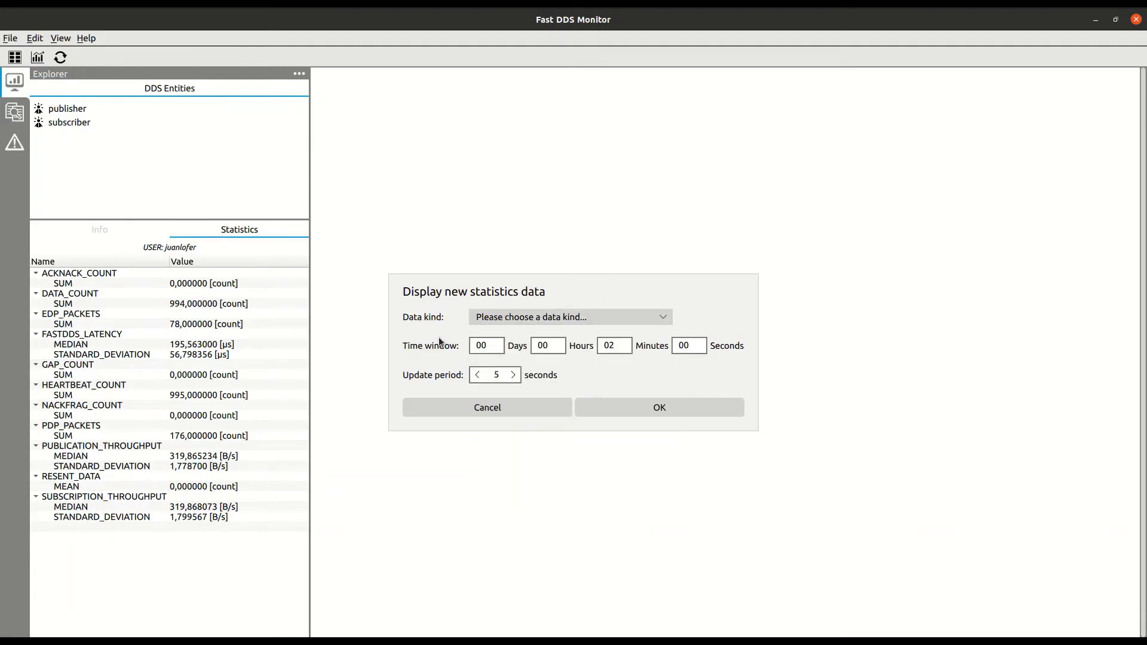
{"action": "left_click", "coordinate": [569, 316]}
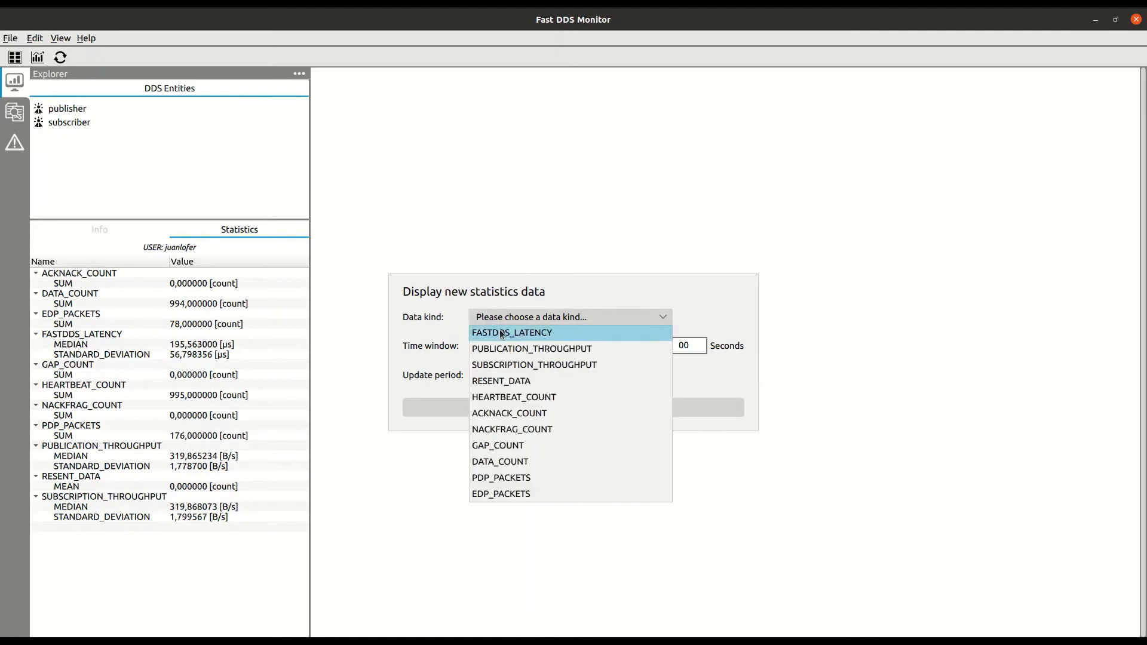
{"action": "left_click", "coordinate": [512, 332]}
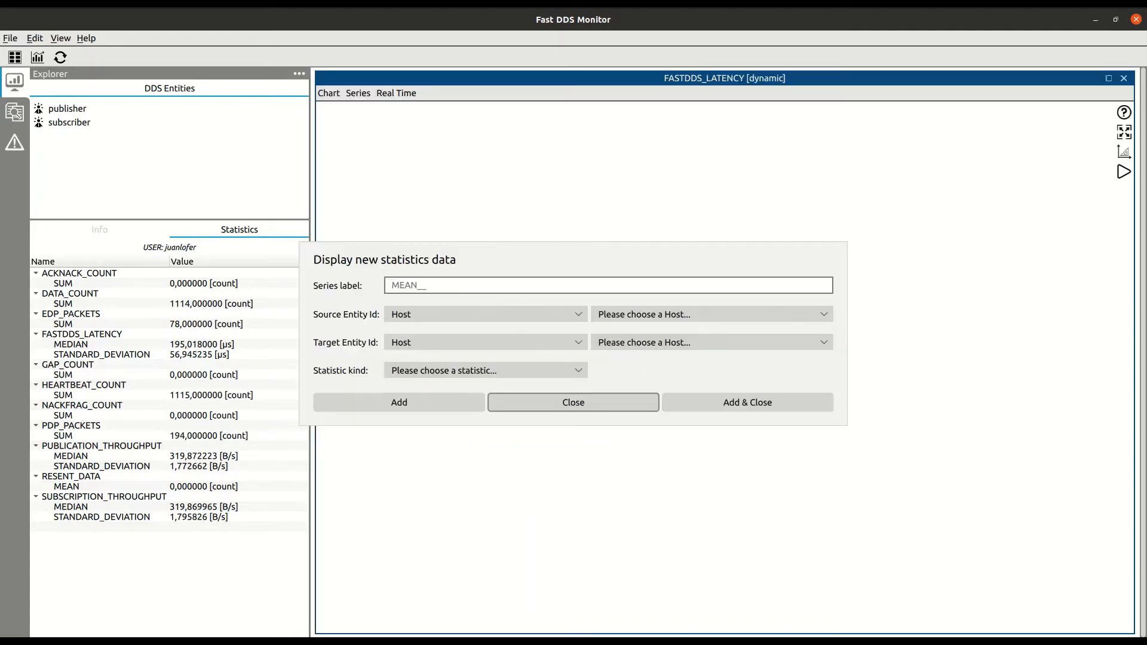
Set source and target to DomainParticipant and add MEAN, STANDARD_DEVIATION and MIN series.
{"action": "left_click", "coordinate": [485, 313]}
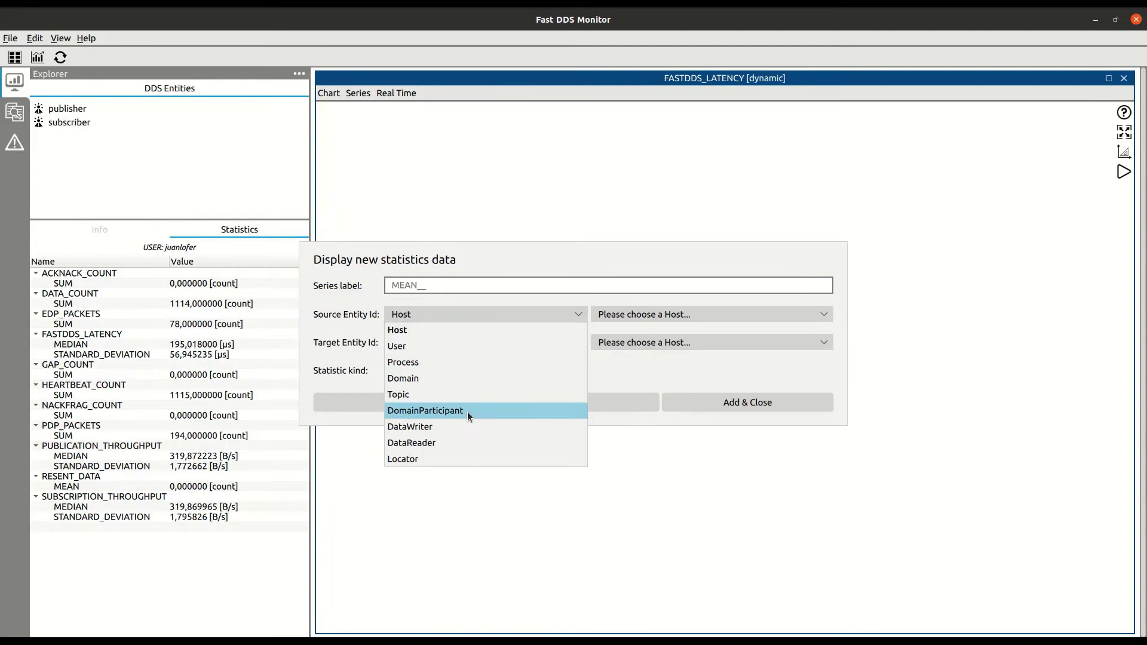
{"action": "left_click", "coordinate": [424, 410]}
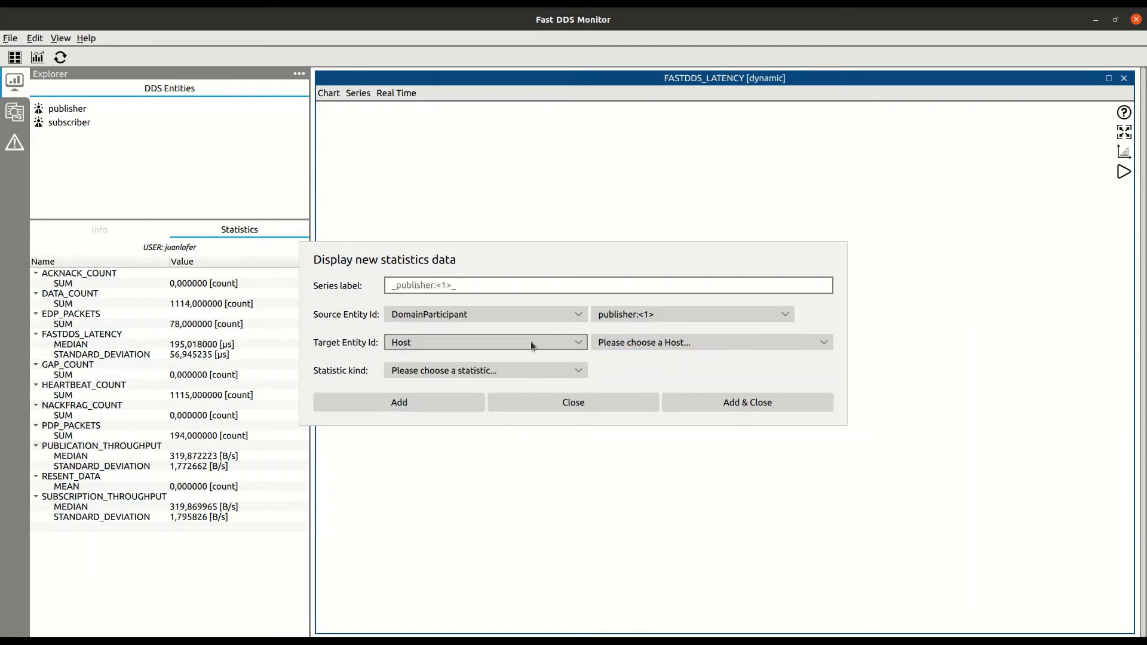
{"action": "left_click", "coordinate": [485, 342]}
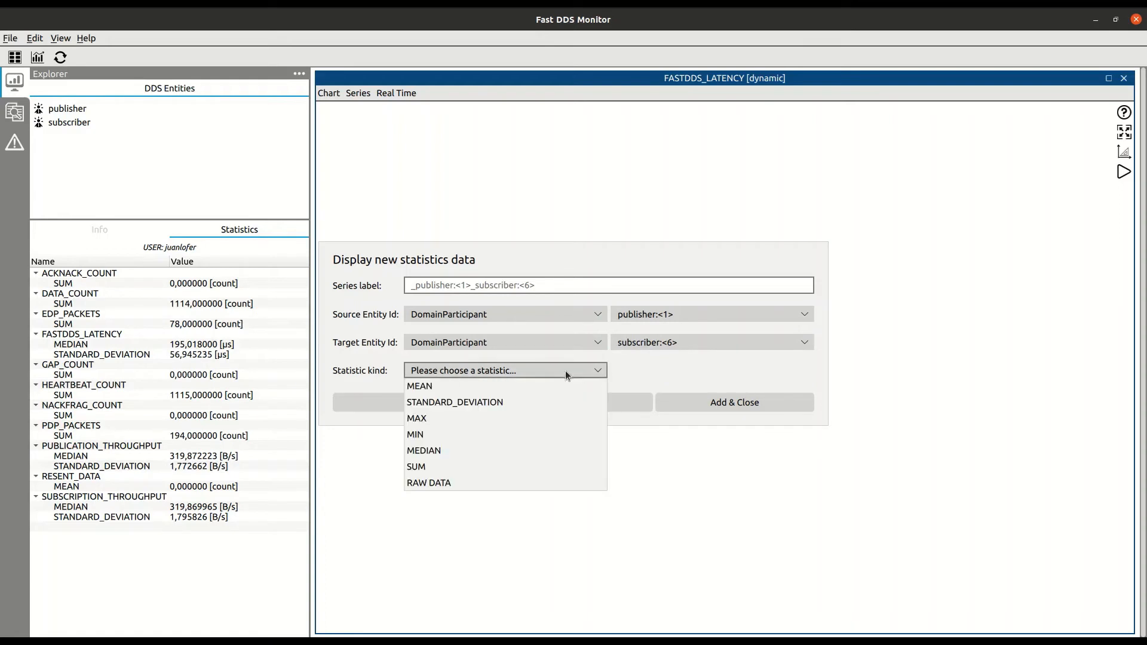
{"action": "left_click", "coordinate": [420, 386]}
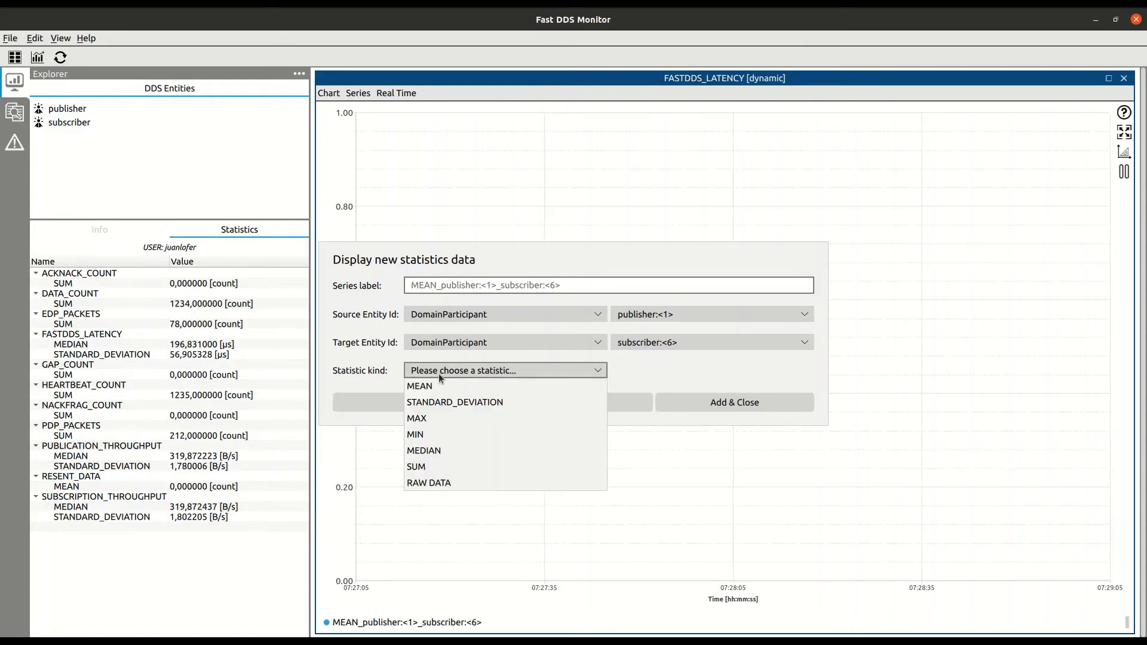
{"action": "left_click", "coordinate": [454, 401]}
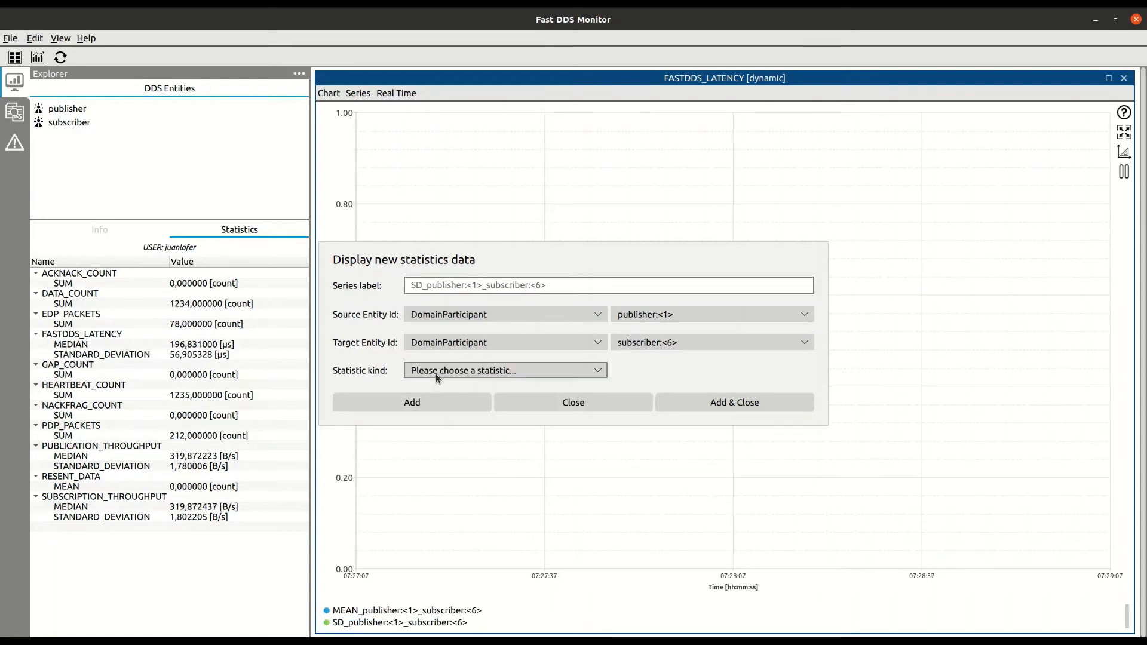
{"action": "left_click", "coordinate": [505, 370]}
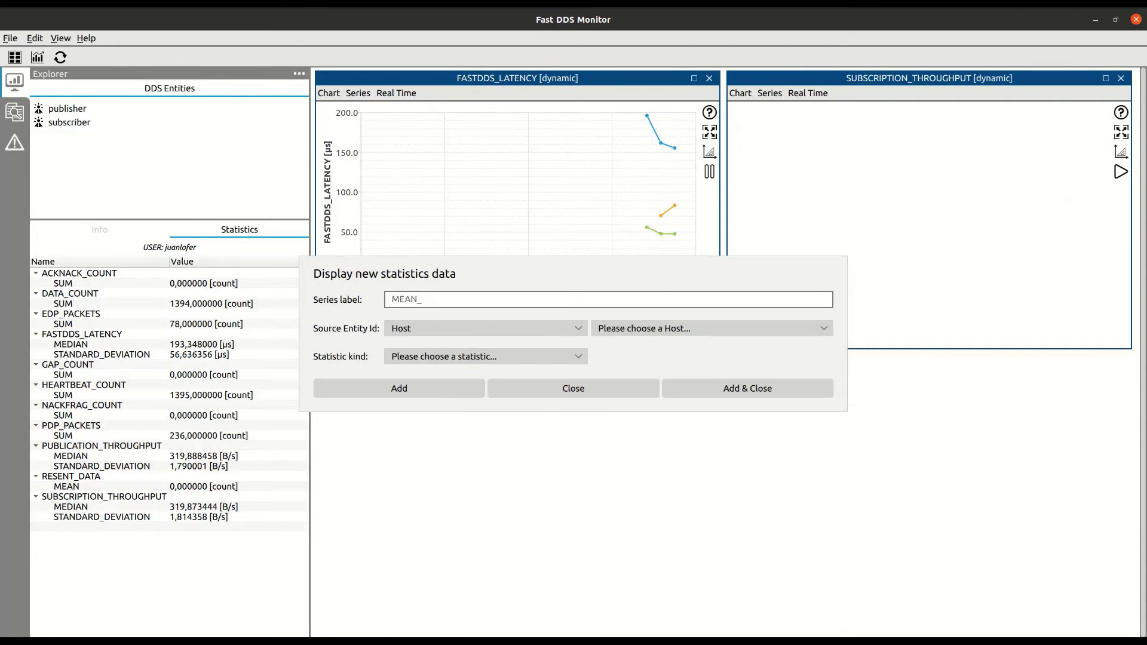
Set the throughput chart's source to the host and add MEAN and STANDARD_DEVIATION series.
{"action": "left_click", "coordinate": [710, 328]}
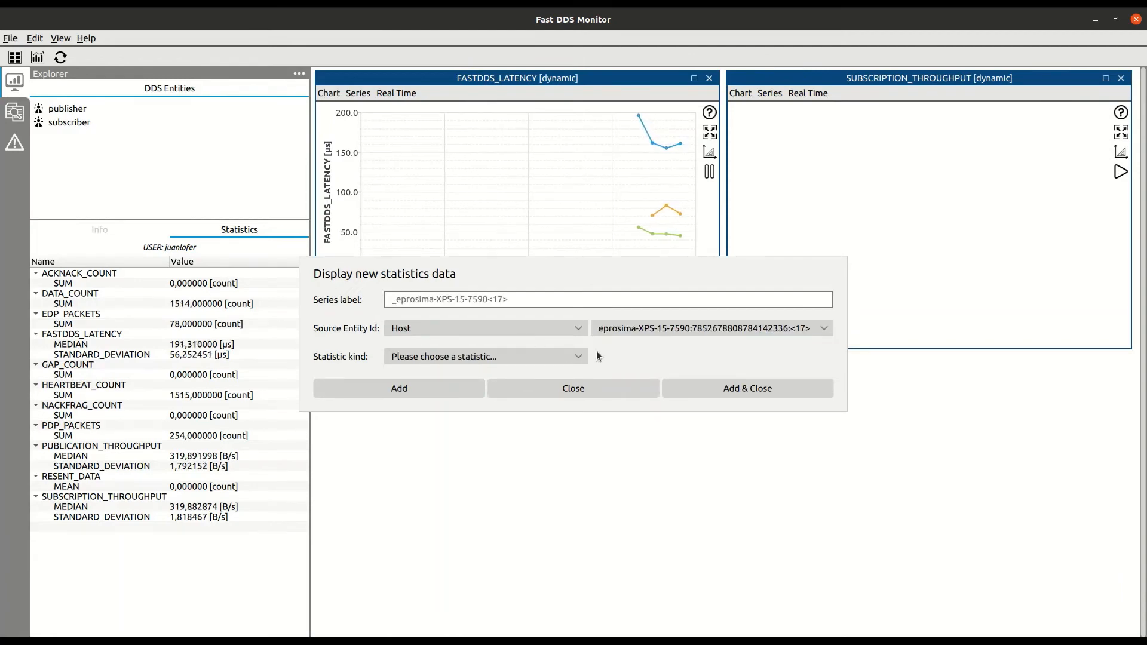
{"action": "left_click", "coordinate": [485, 356]}
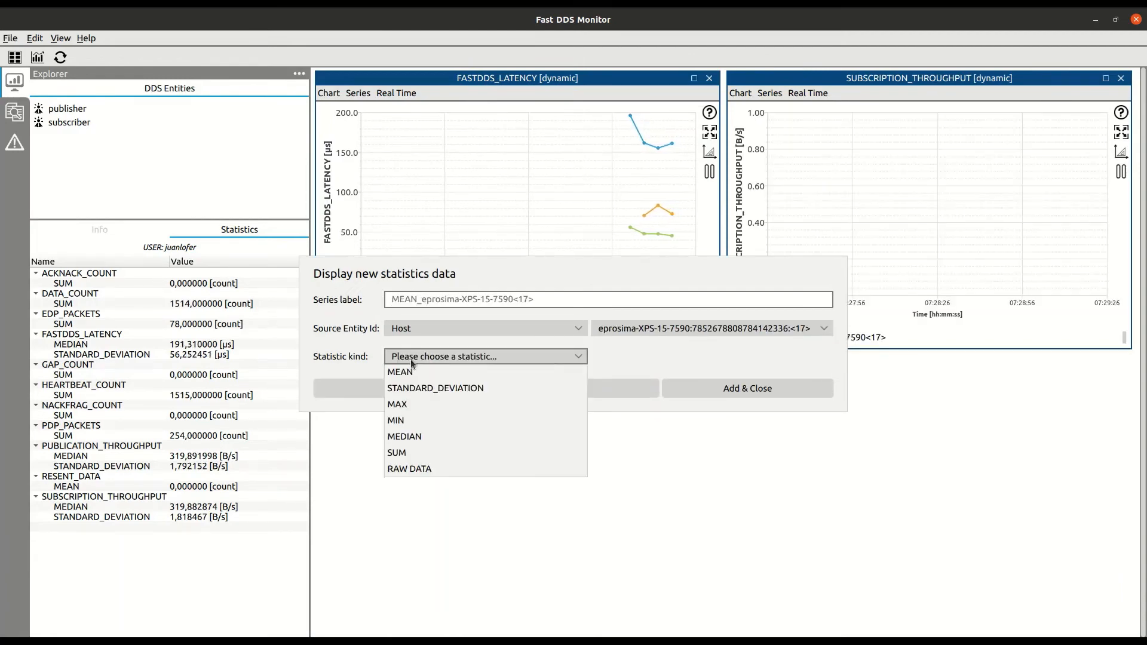
{"action": "left_click", "coordinate": [746, 388]}
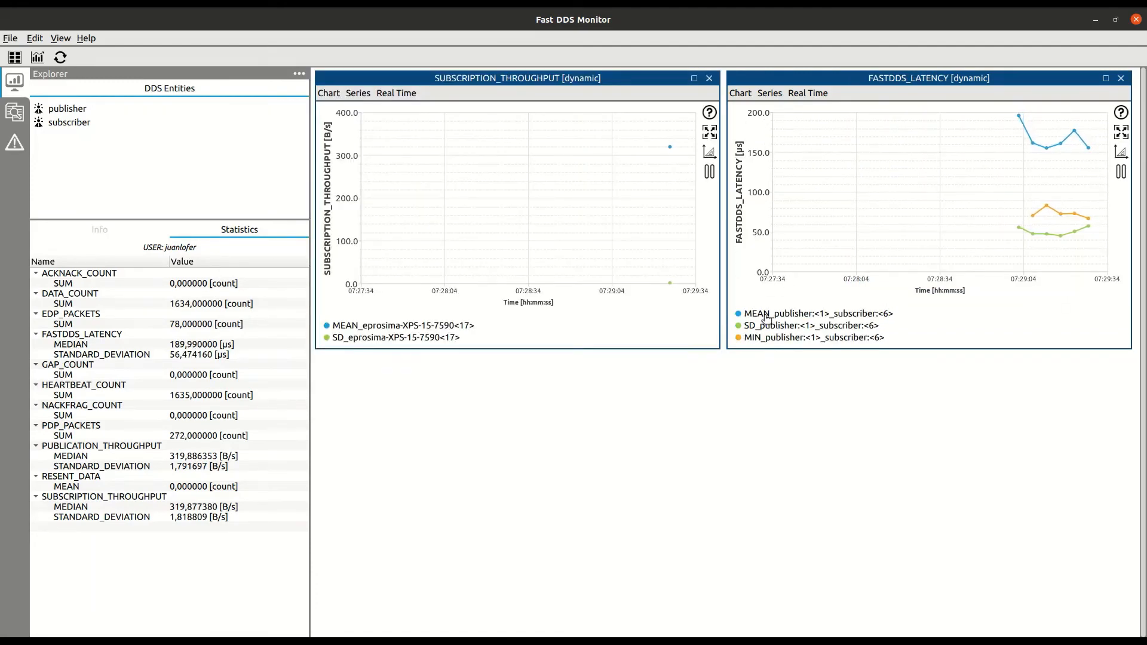
Bring up the latency chart's series options from its legend.
{"action": "right_click", "coordinate": [756, 313]}
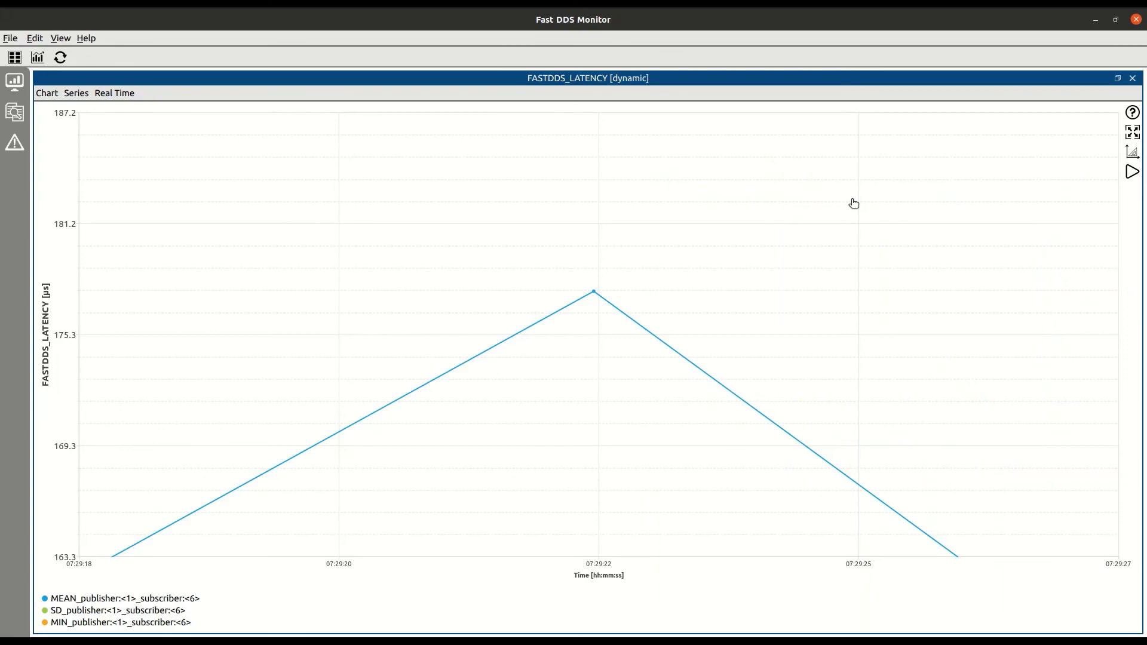
{"action": "mouse_move", "coordinate": [594, 294]}
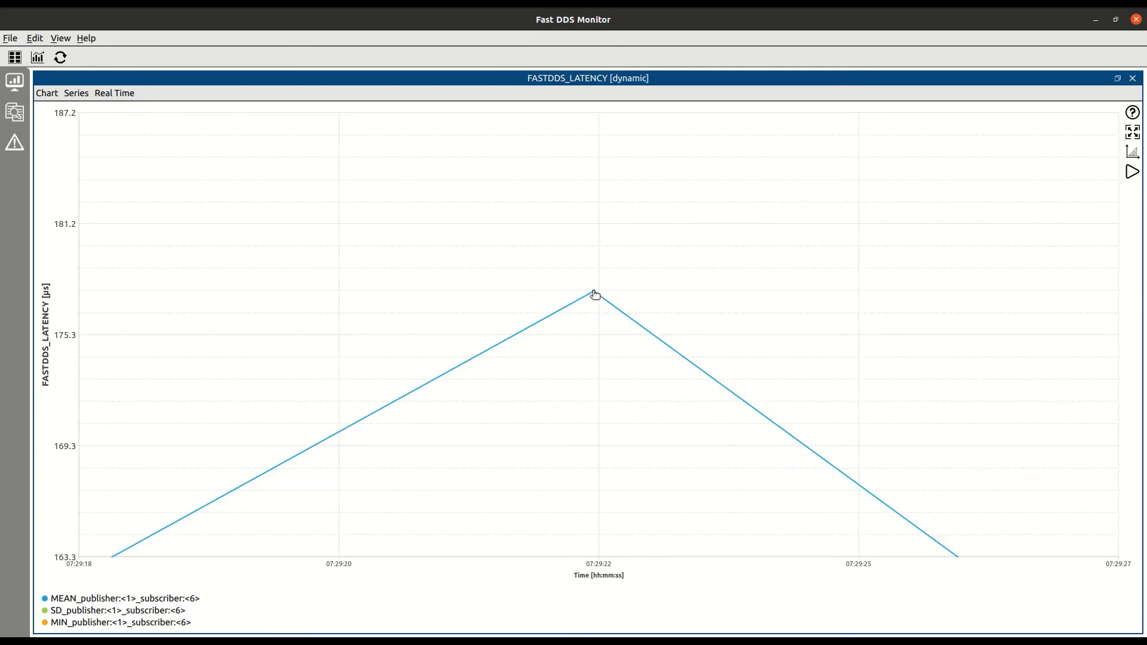